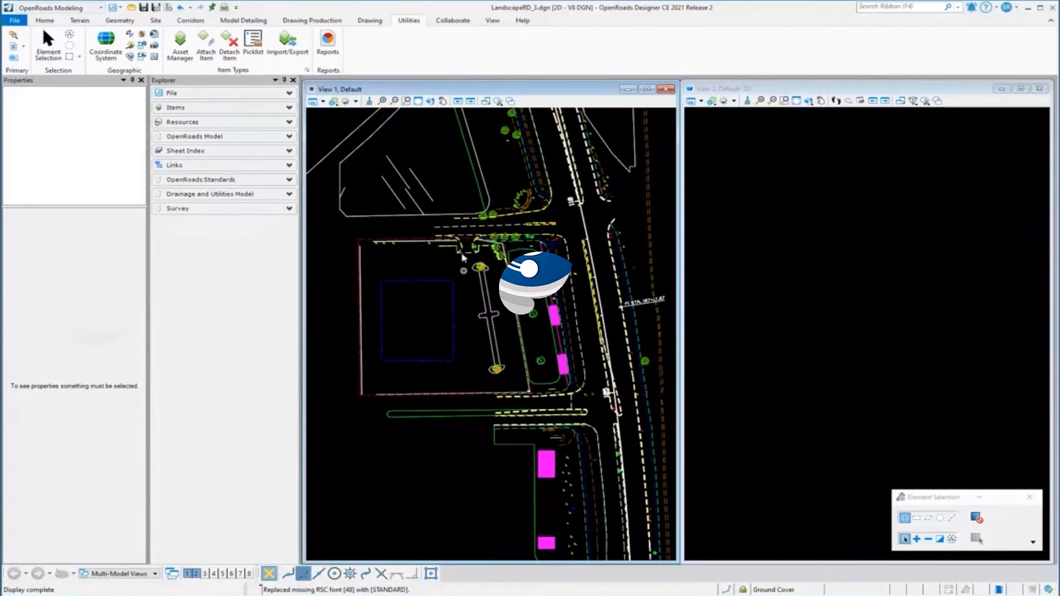
Switch to the Geometry ribbon to reach the Element Profiles tools
{"action": "left_click", "coordinate": [119, 20]}
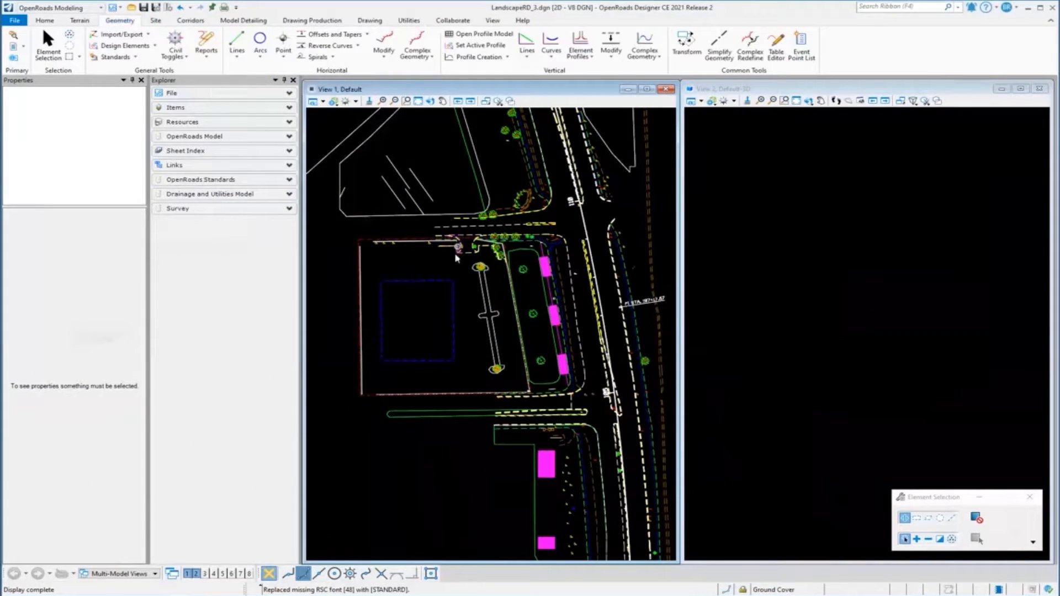
{"action": "mouse_move", "coordinate": [417, 283]}
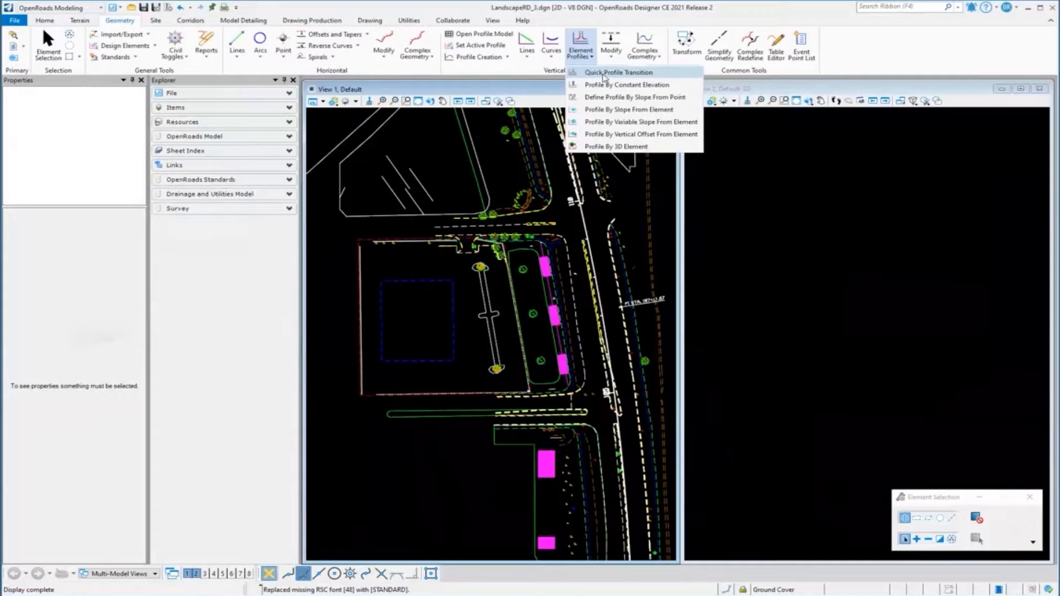
{"action": "mouse_move", "coordinate": [611, 109]}
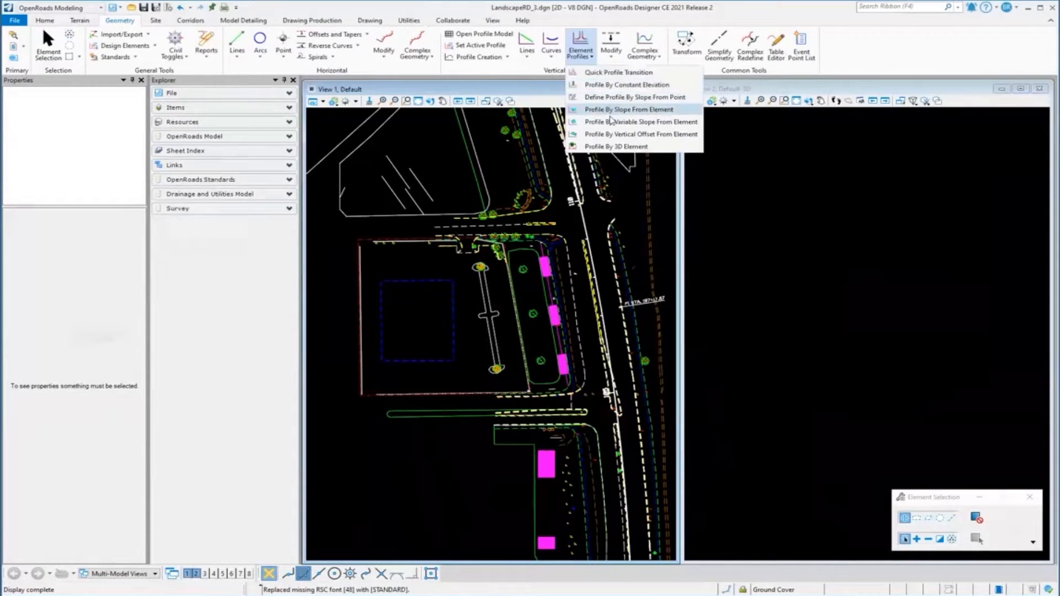
{"action": "mouse_move", "coordinate": [625, 83]}
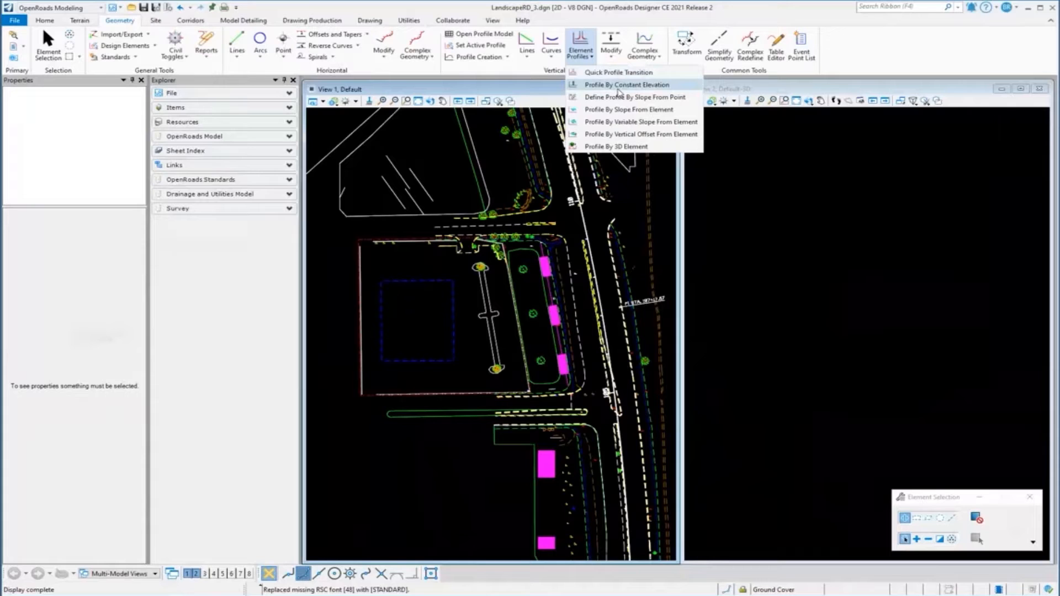
{"action": "mouse_move", "coordinate": [616, 97]}
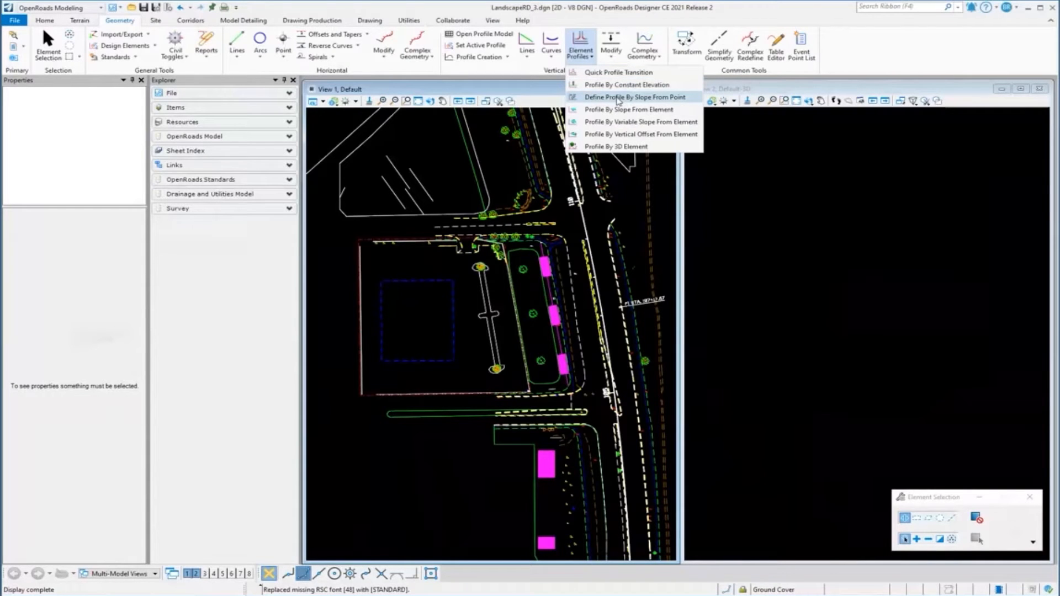
{"action": "mouse_move", "coordinate": [616, 109]}
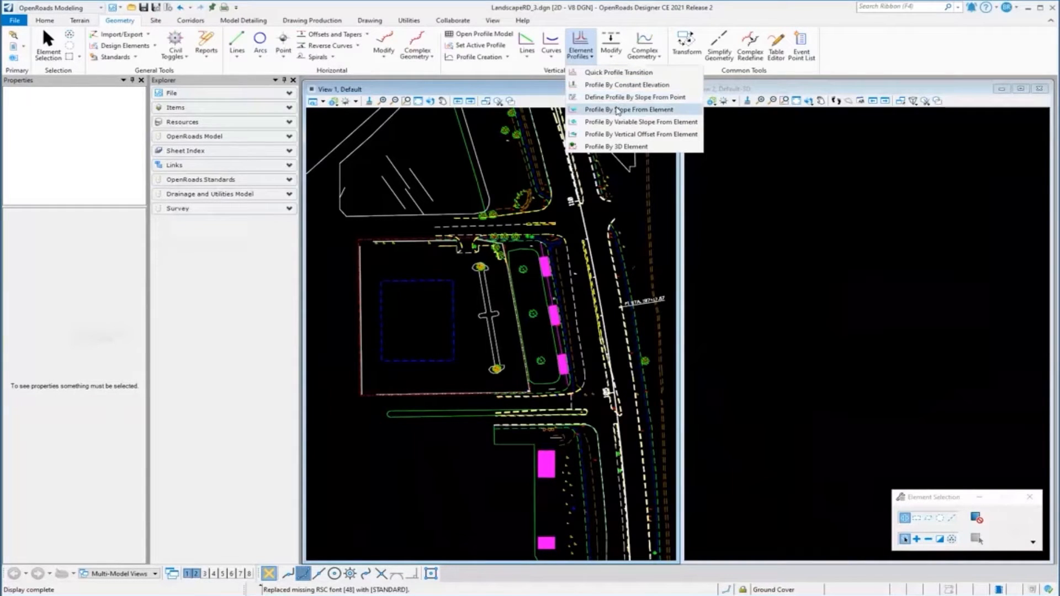
{"action": "mouse_move", "coordinate": [625, 84]}
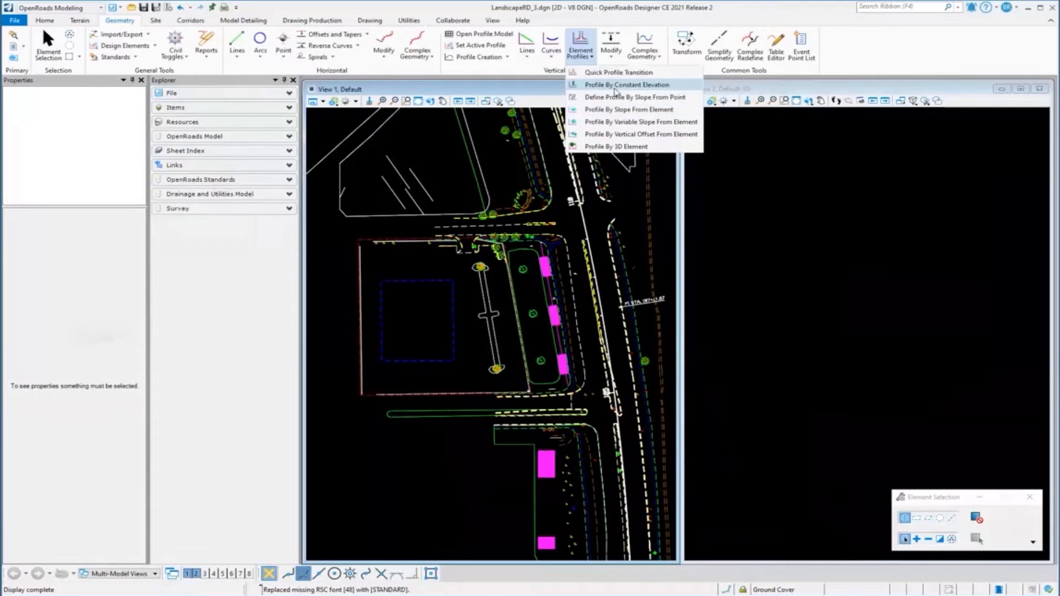
{"action": "mouse_move", "coordinate": [614, 97]}
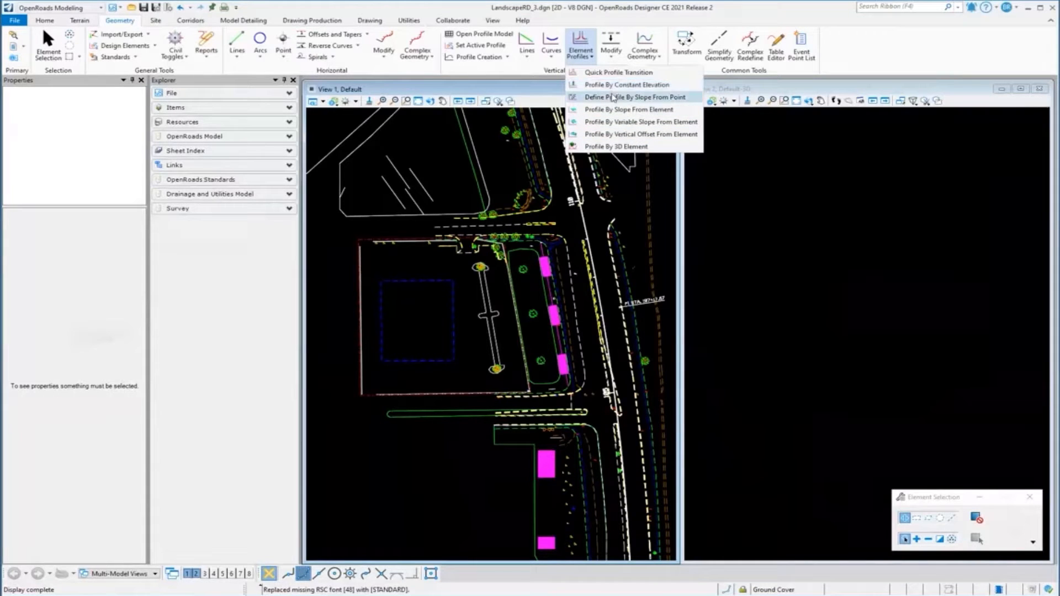
{"action": "mouse_move", "coordinate": [625, 85]}
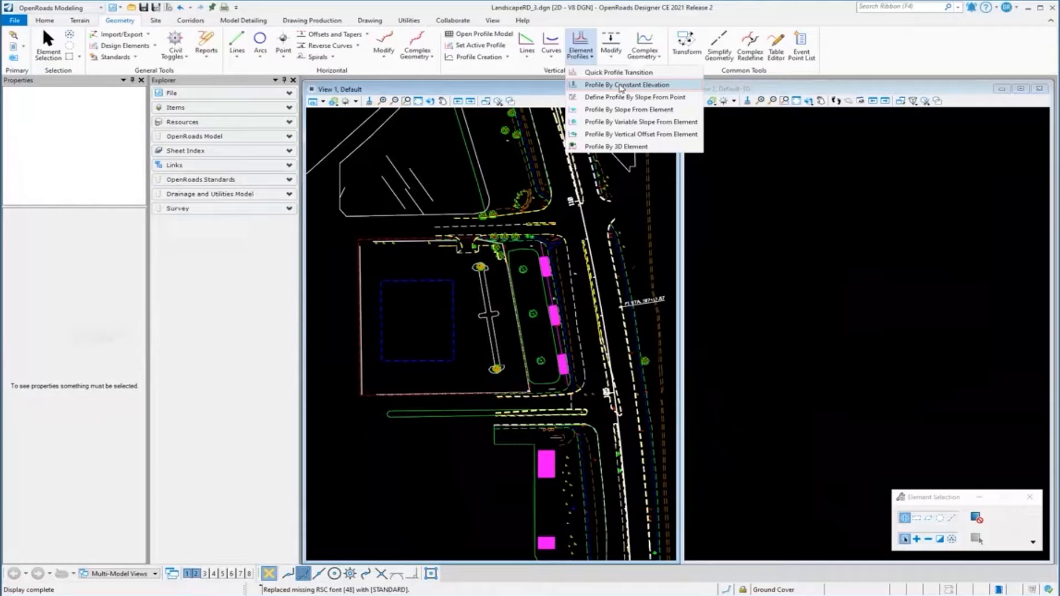
Profile the building outline at a constant 10.00 elevation as Site_Building StBld
{"action": "left_click", "coordinate": [626, 83]}
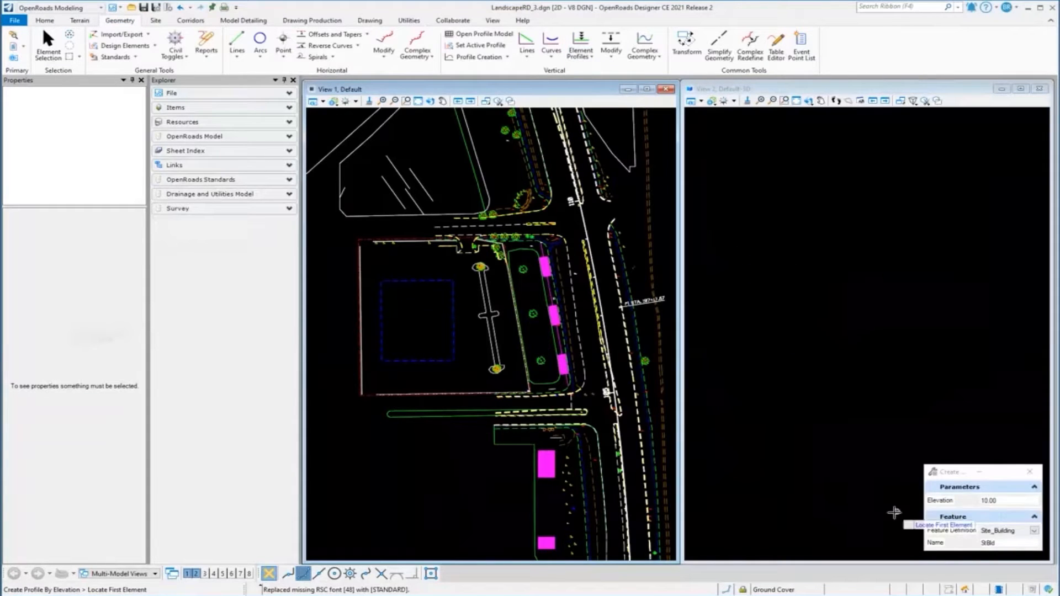
{"action": "mouse_move", "coordinate": [426, 284]}
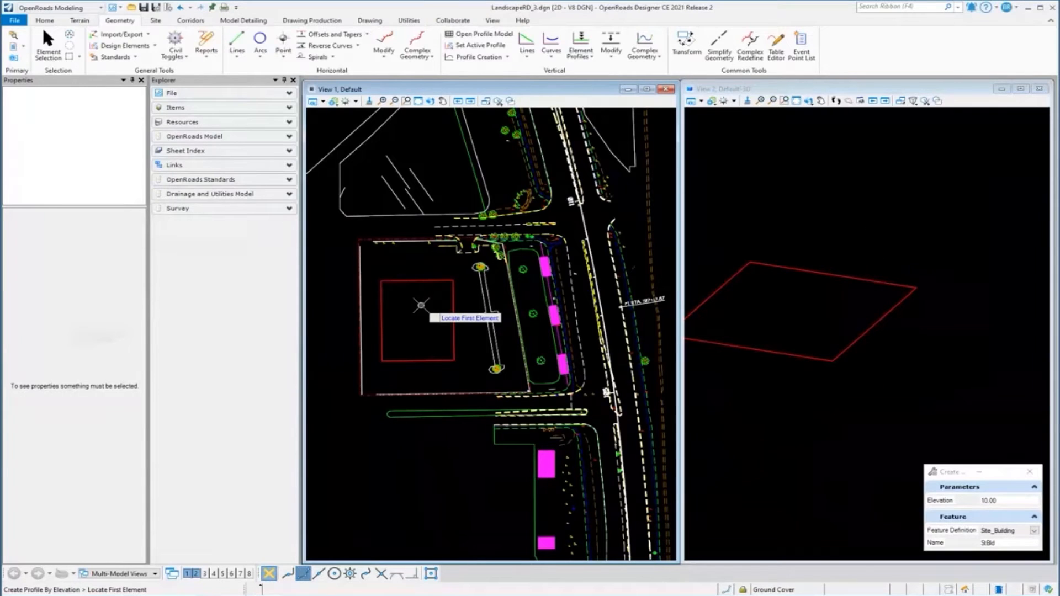
{"action": "left_click", "coordinate": [610, 47]}
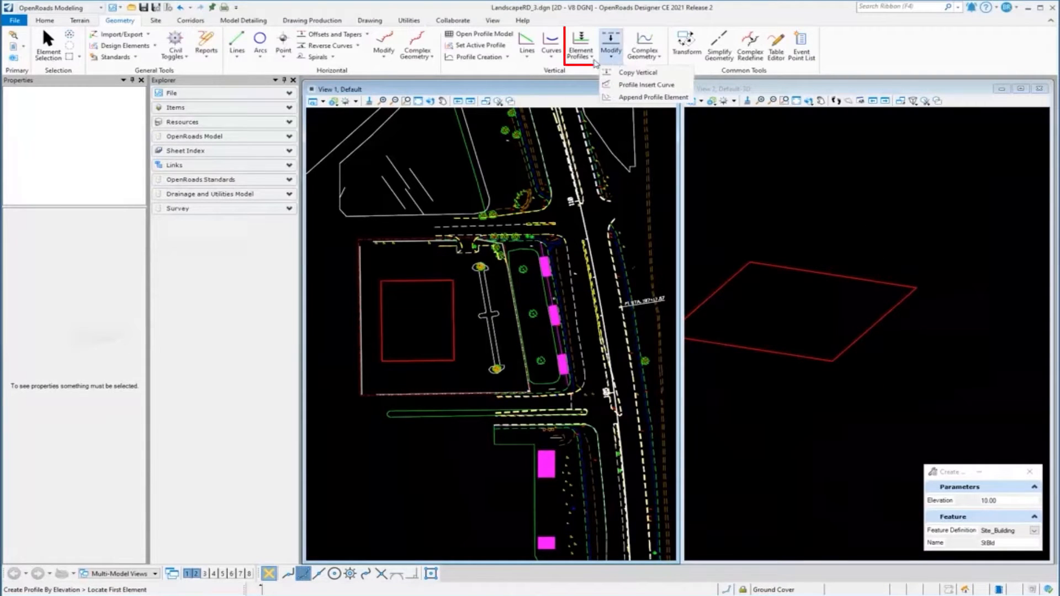
Profile the parking median by slope from element at -0.0100 as Road_Curb RdCFL
{"action": "left_click", "coordinate": [643, 85]}
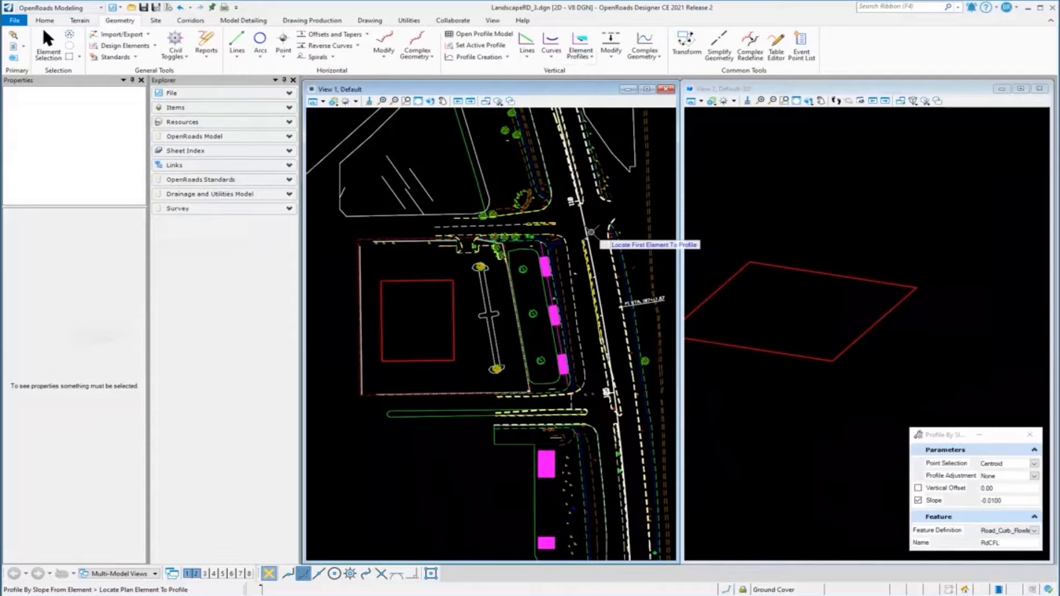
{"action": "mouse_move", "coordinate": [481, 337]}
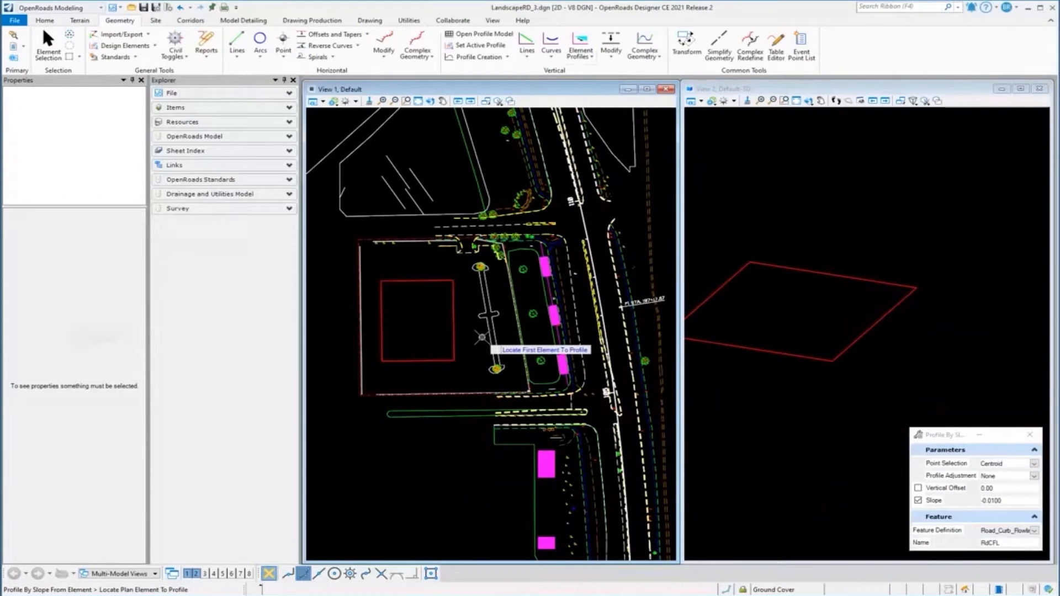
{"action": "mouse_move", "coordinate": [487, 333]}
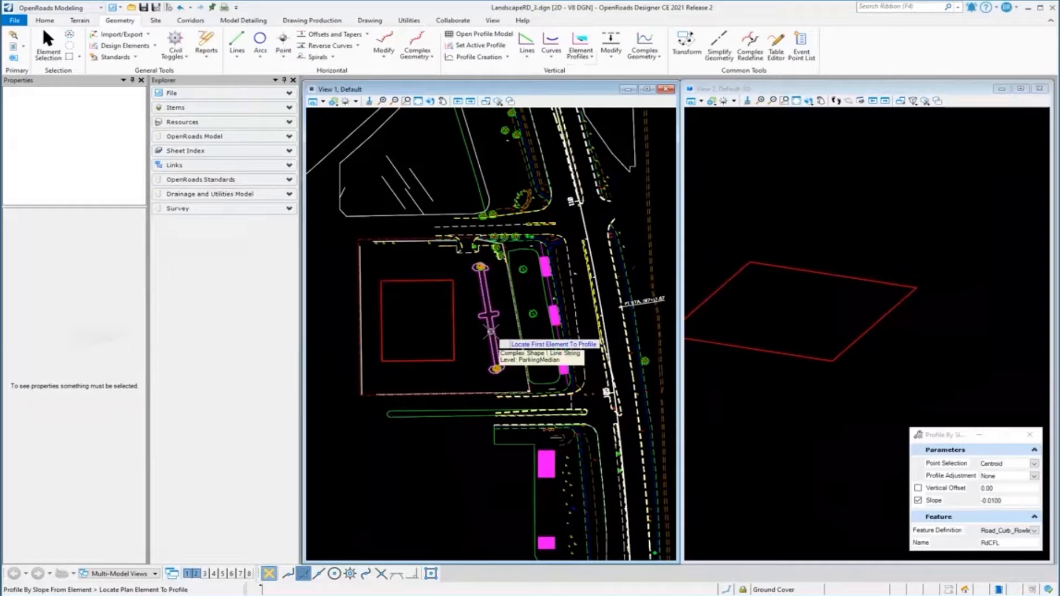
{"action": "left_click", "coordinate": [487, 331]}
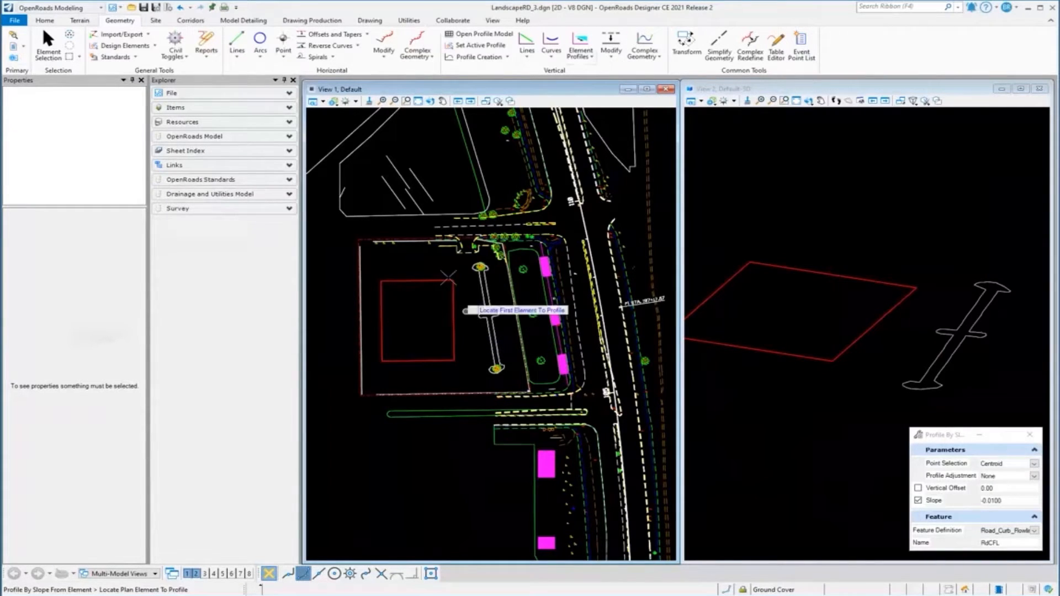
Switch to the Terrain ribbon to create a terrain From Elements as Proposed Building Pad PBP
{"action": "left_click", "coordinate": [78, 20]}
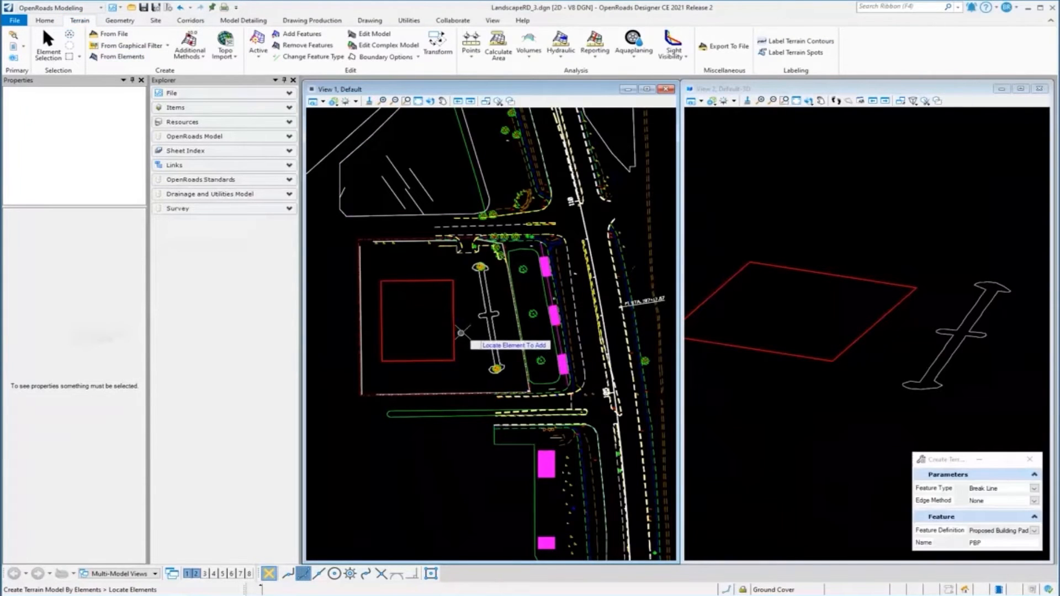
{"action": "mouse_move", "coordinate": [454, 331]}
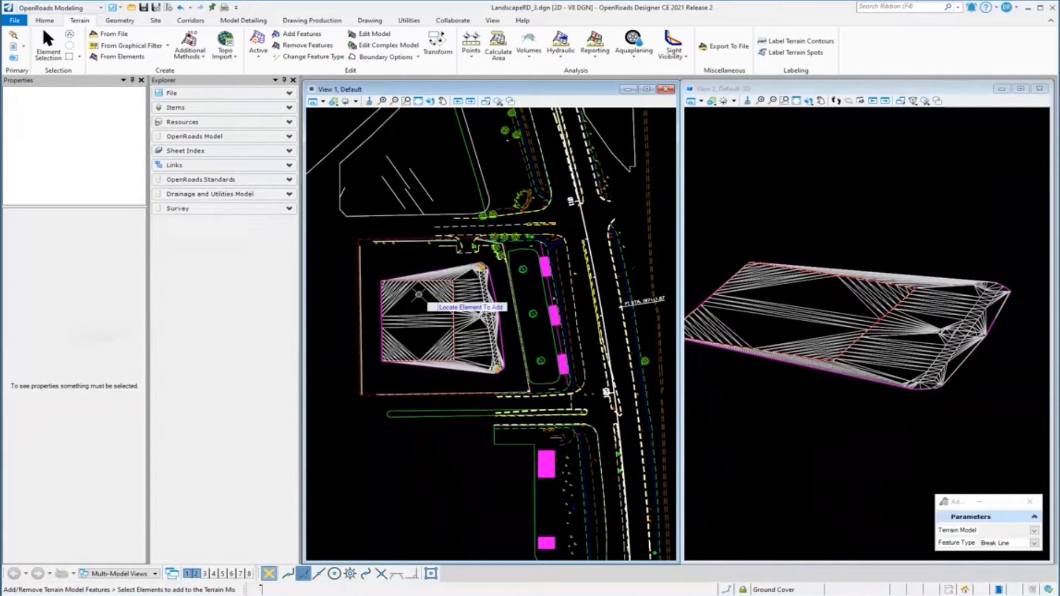
{"action": "mouse_move", "coordinate": [321, 264]}
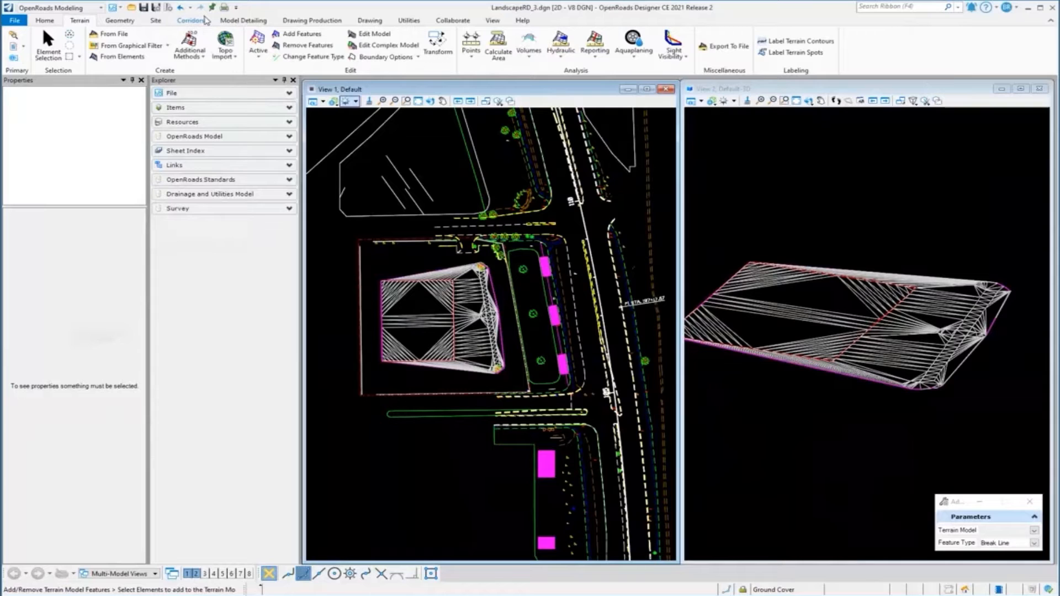
{"action": "mouse_move", "coordinate": [360, 139]}
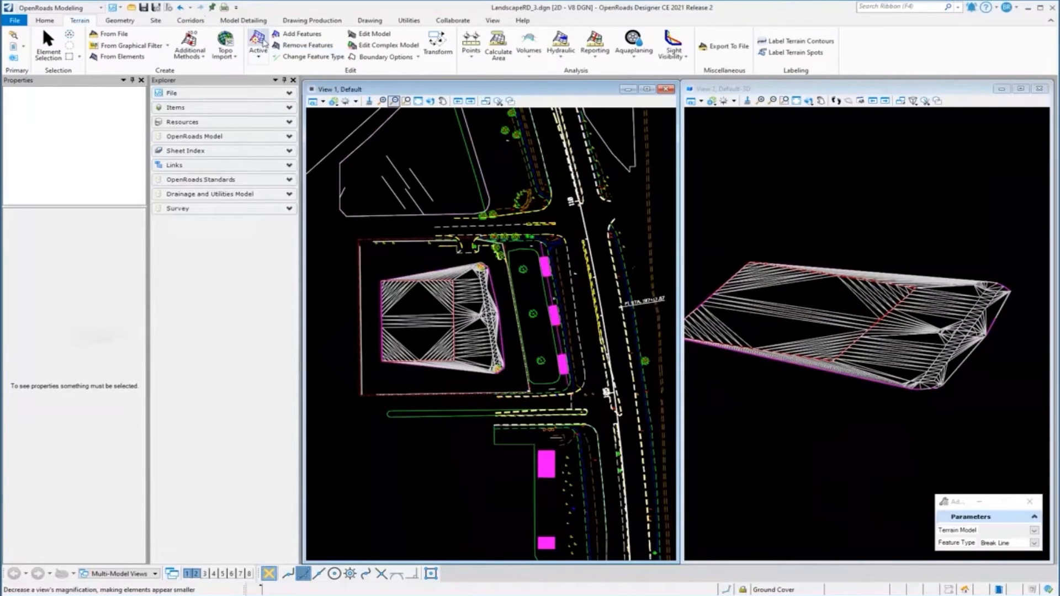
Review the Ground Cover, Shrub and Tree Planting item types in the Landscape Planting library
{"action": "left_click", "coordinate": [408, 20]}
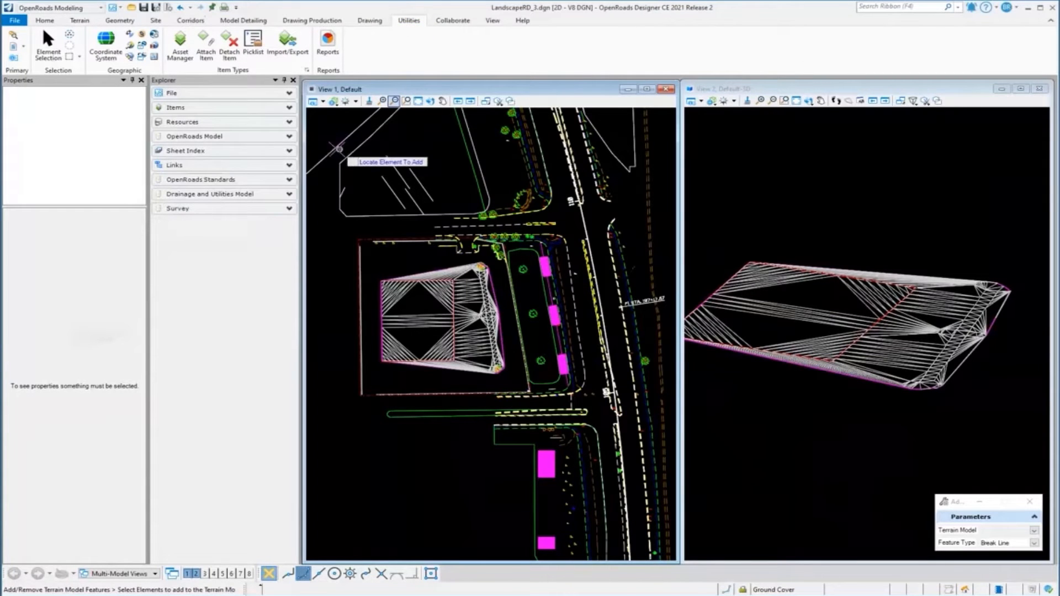
{"action": "mouse_move", "coordinate": [424, 30]}
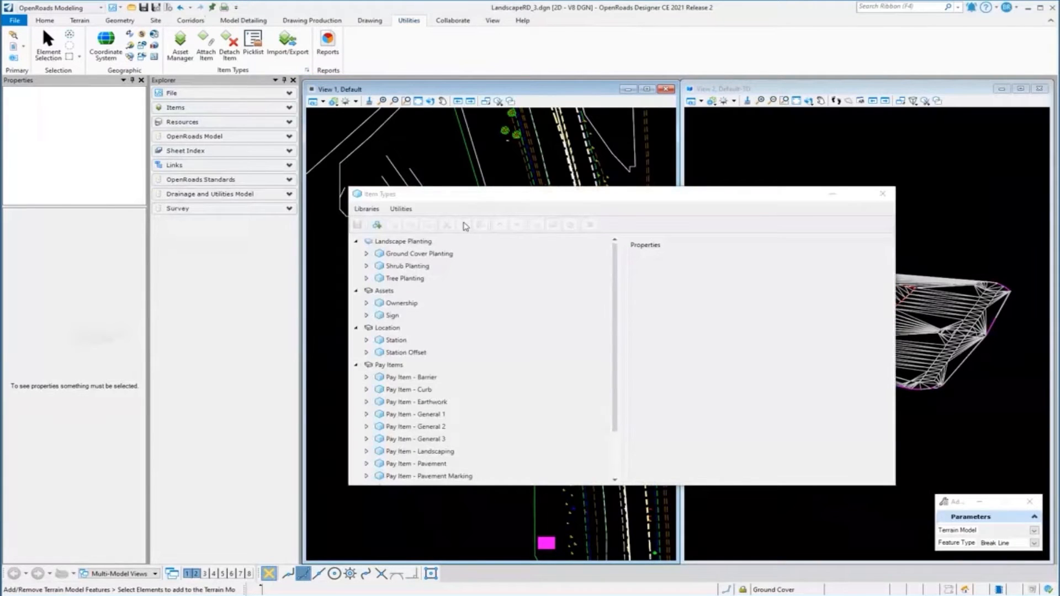
{"action": "left_click", "coordinate": [419, 252]}
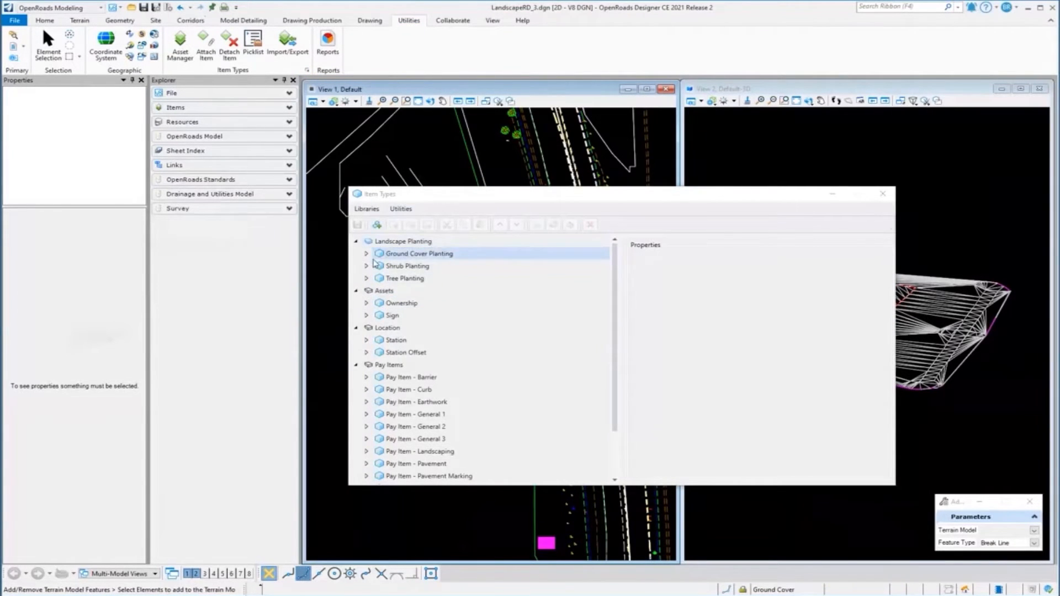
{"action": "left_click", "coordinate": [384, 291]}
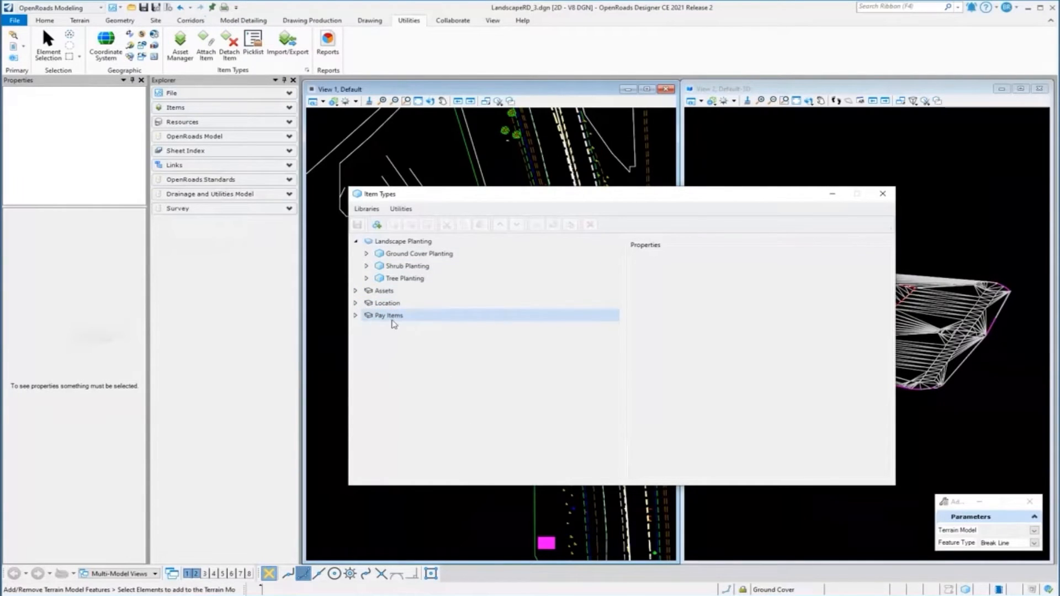
{"action": "left_click", "coordinate": [426, 265]}
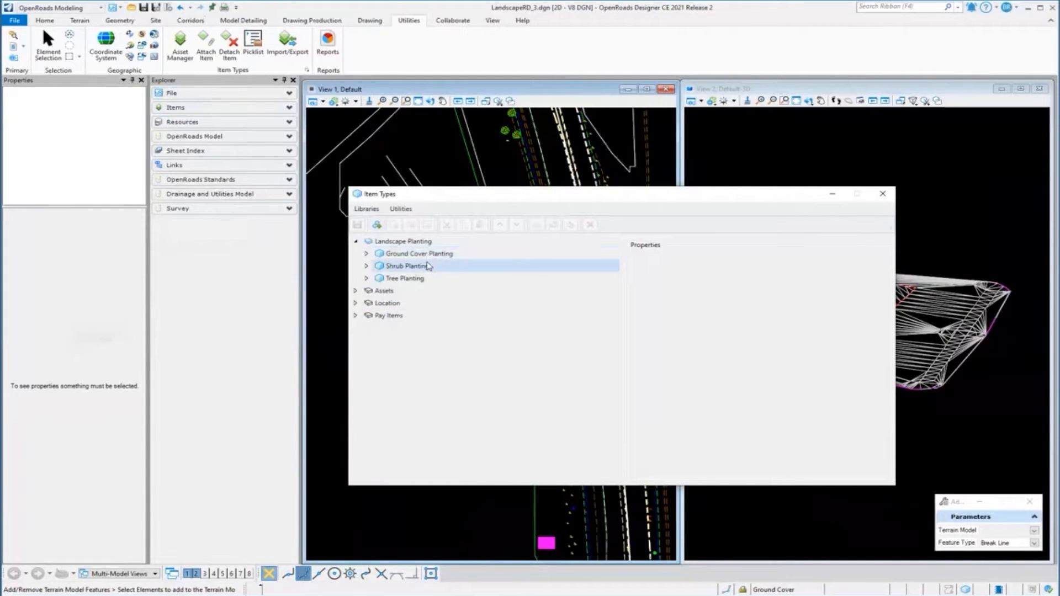
{"action": "left_click", "coordinate": [404, 278]}
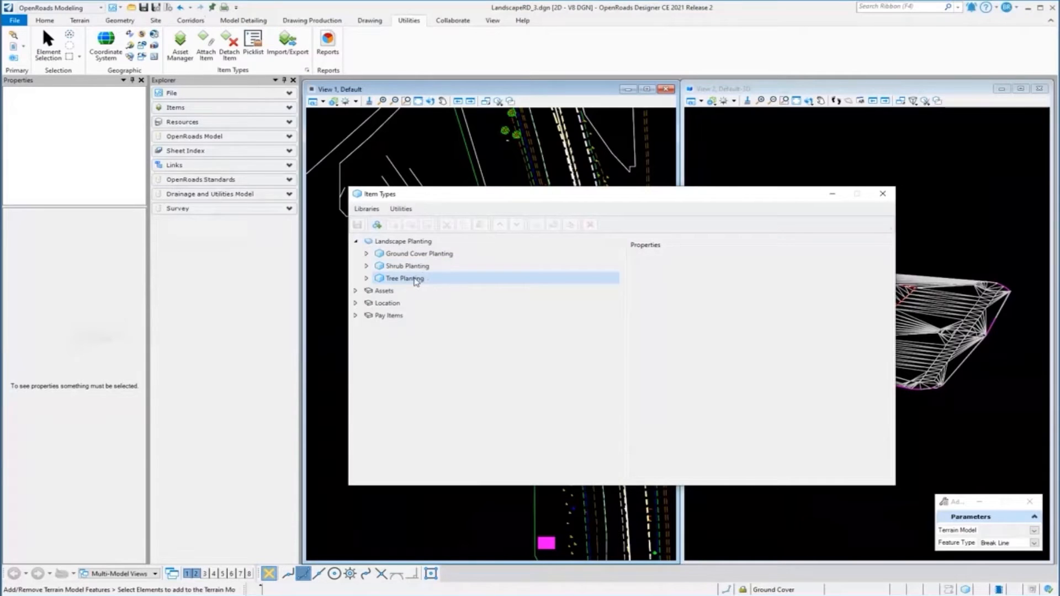
{"action": "left_click", "coordinate": [407, 266]}
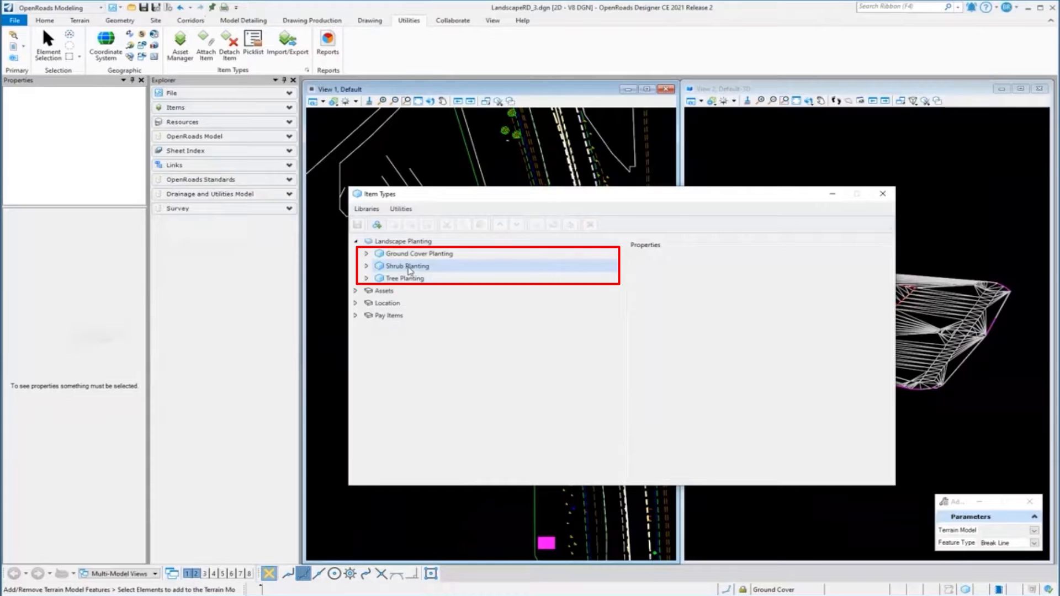
Expand Tree Planting and review its Company and Installed Date property definitions
{"action": "left_click", "coordinate": [365, 279]}
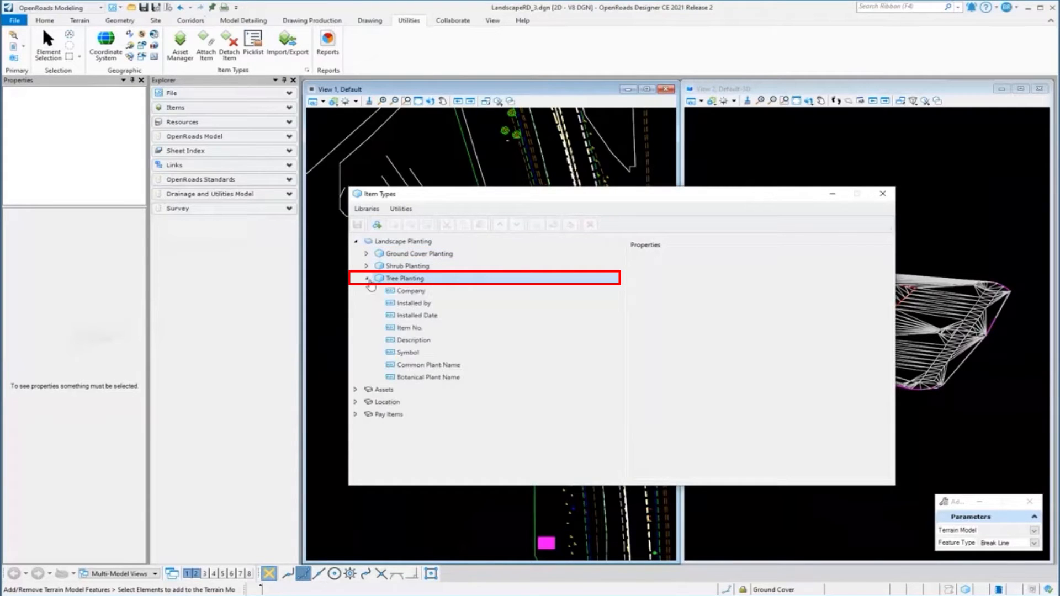
{"action": "left_click", "coordinate": [405, 278]}
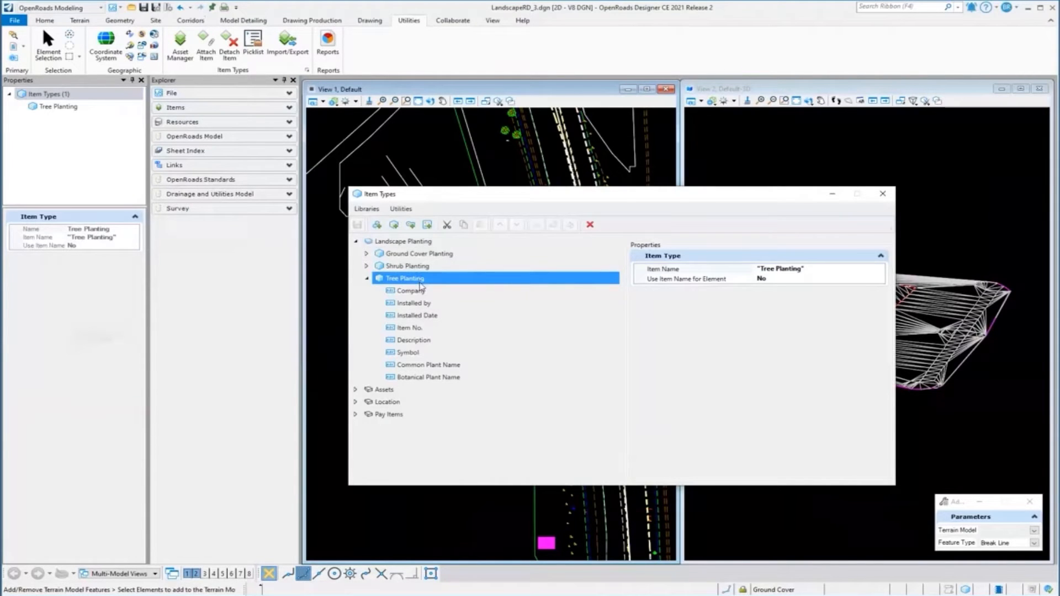
{"action": "left_click", "coordinate": [412, 291]}
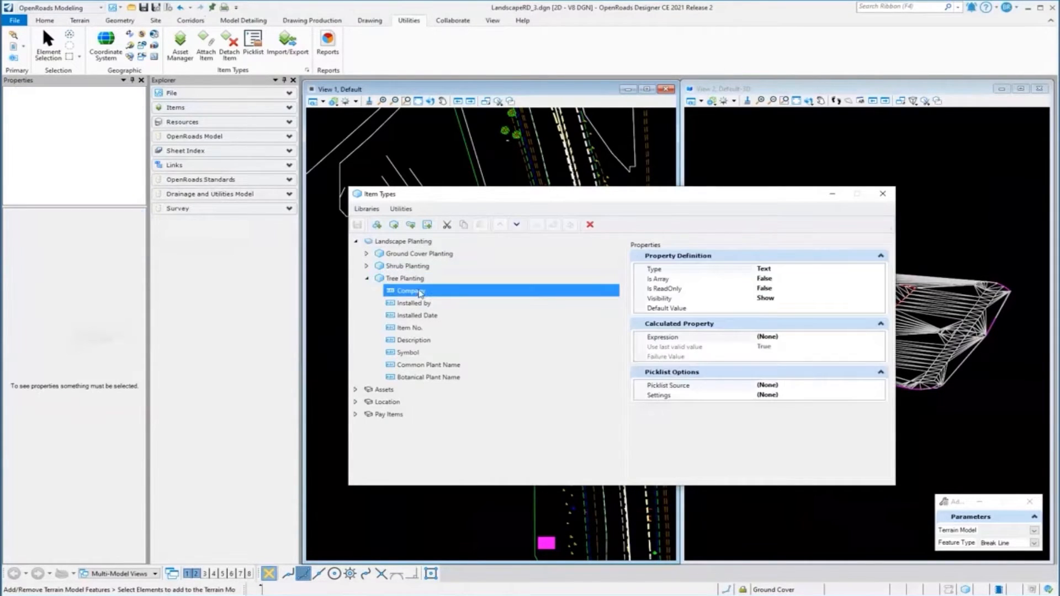
{"action": "mouse_move", "coordinate": [417, 302]}
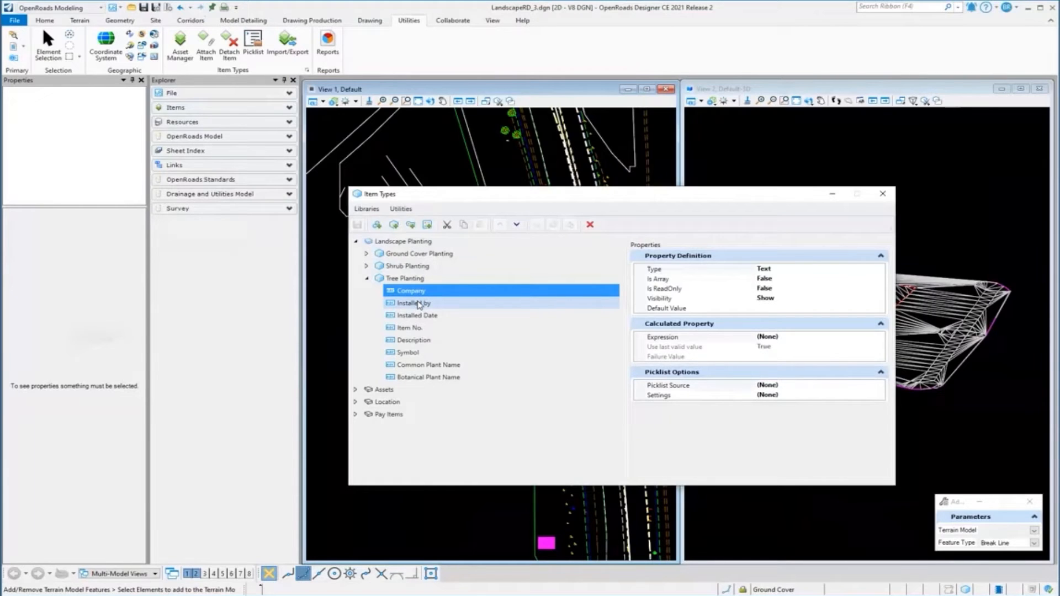
{"action": "mouse_move", "coordinate": [417, 315]}
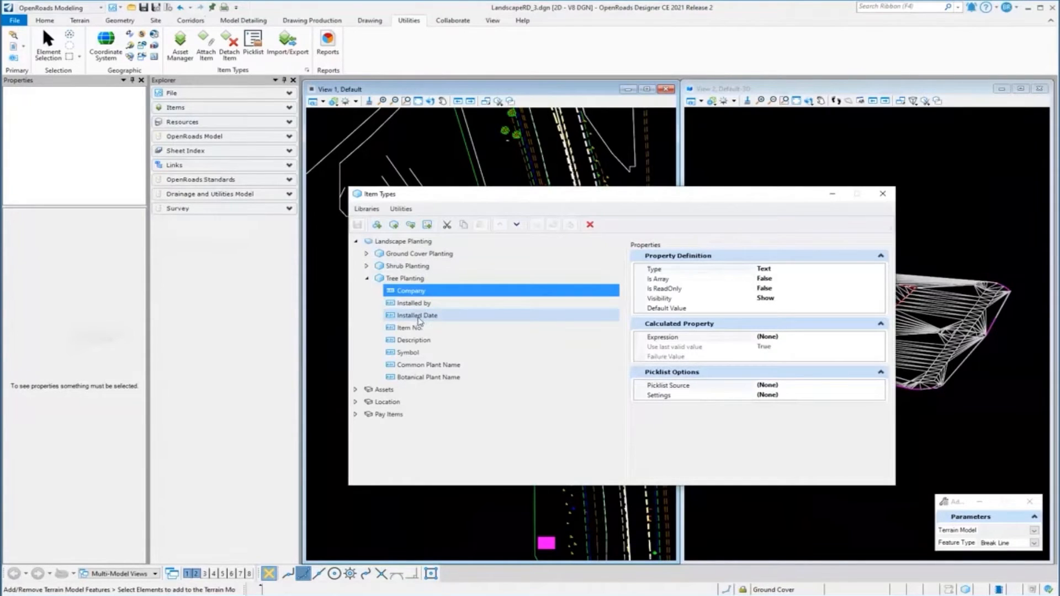
{"action": "left_click", "coordinate": [415, 315]}
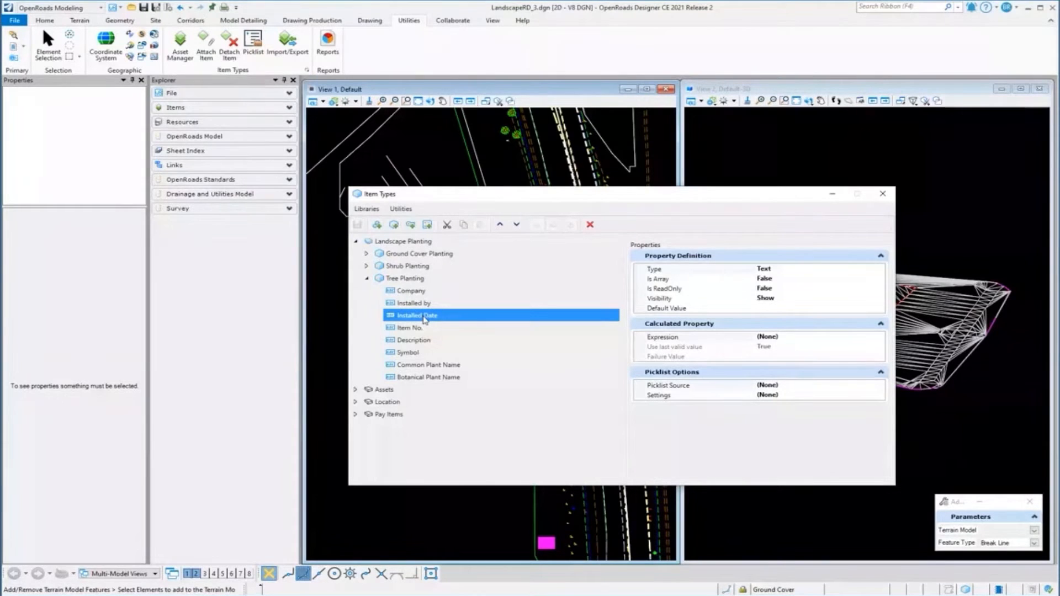
{"action": "mouse_move", "coordinate": [411, 290]}
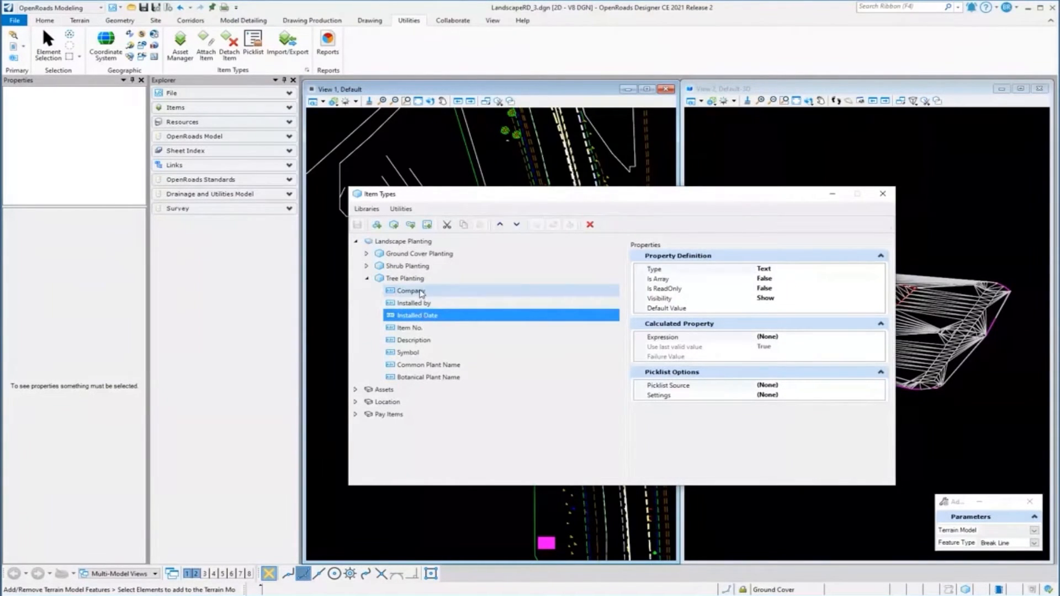
{"action": "left_click", "coordinate": [410, 291]}
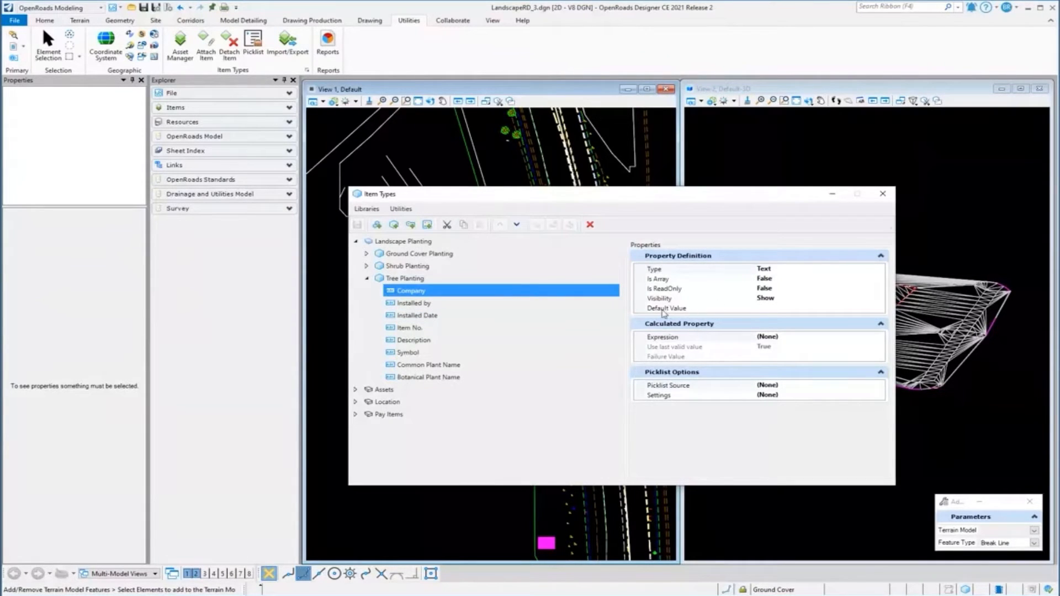
Set Company's default value to JAX Landscaping and keep Installed Date as a text property
{"action": "left_click", "coordinate": [689, 308]}
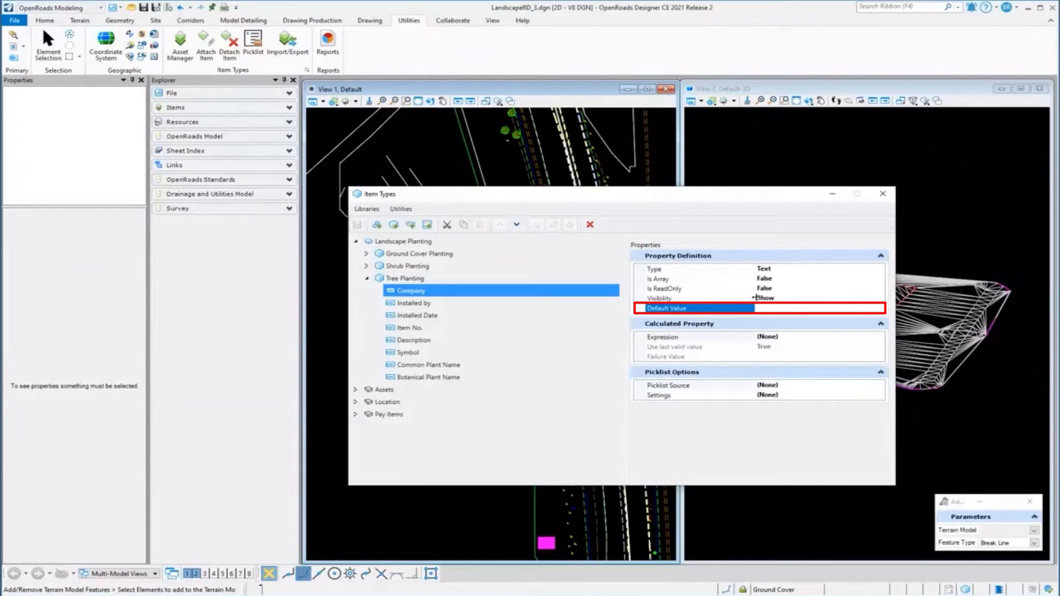
{"action": "type", "text": "JAX Lan"}
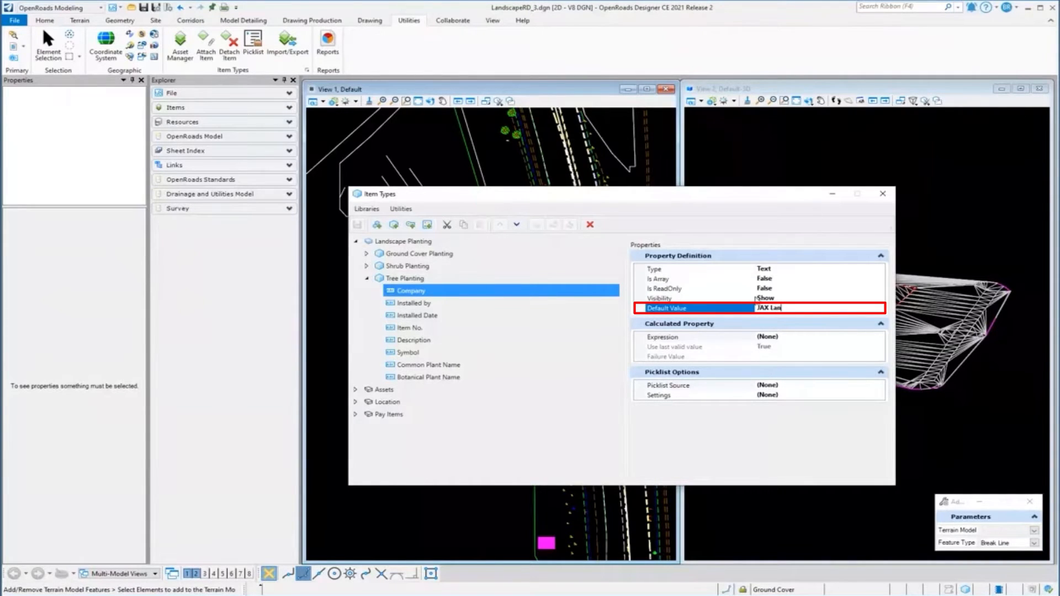
{"action": "type", "text": "dscaping"}
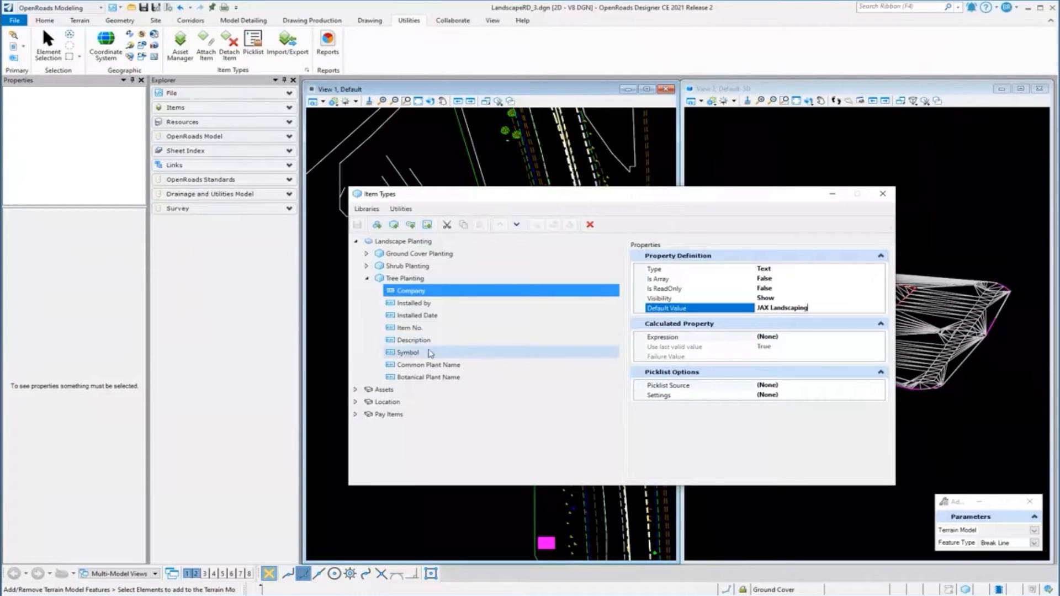
{"action": "mouse_move", "coordinate": [417, 314]}
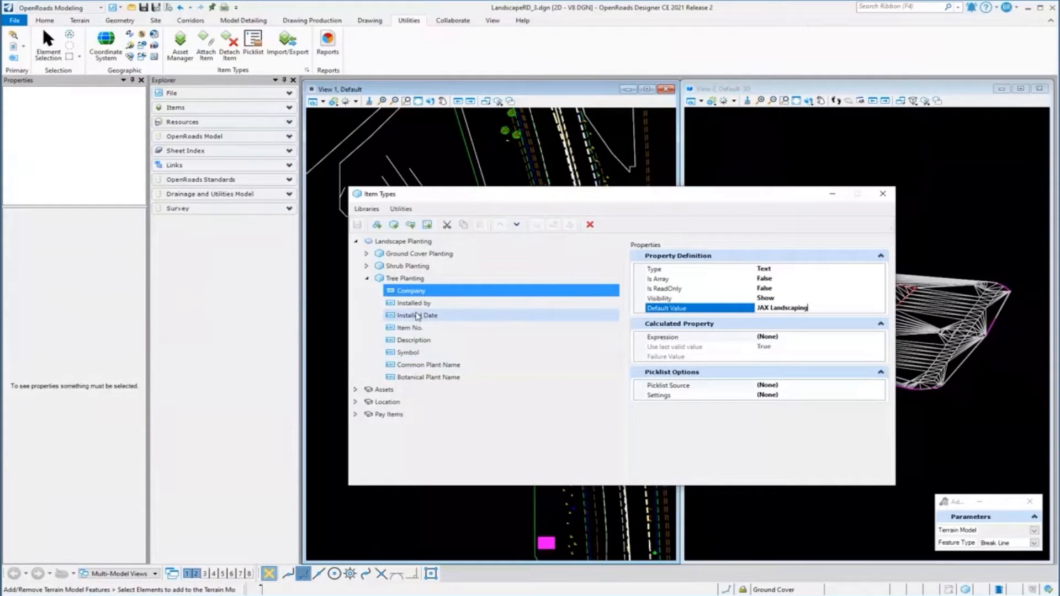
{"action": "left_click", "coordinate": [416, 315]}
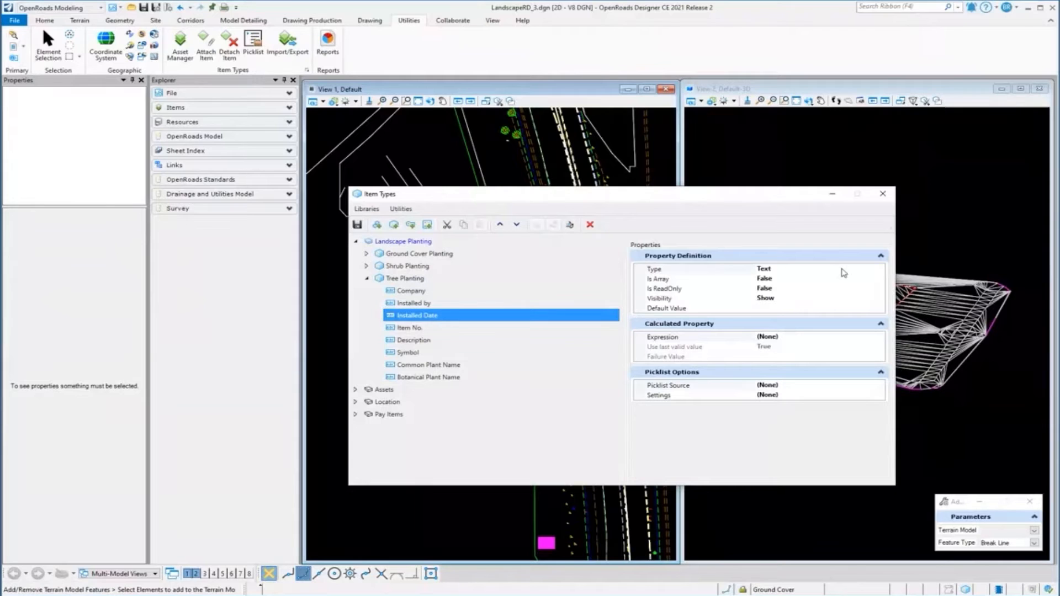
{"action": "left_click", "coordinate": [880, 268]}
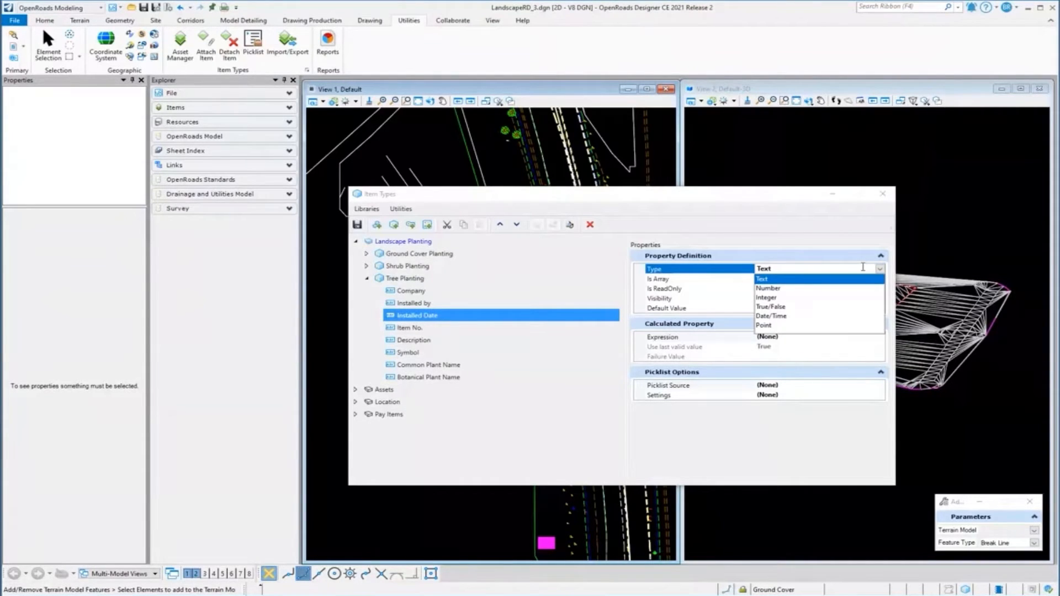
{"action": "left_click", "coordinate": [760, 278]}
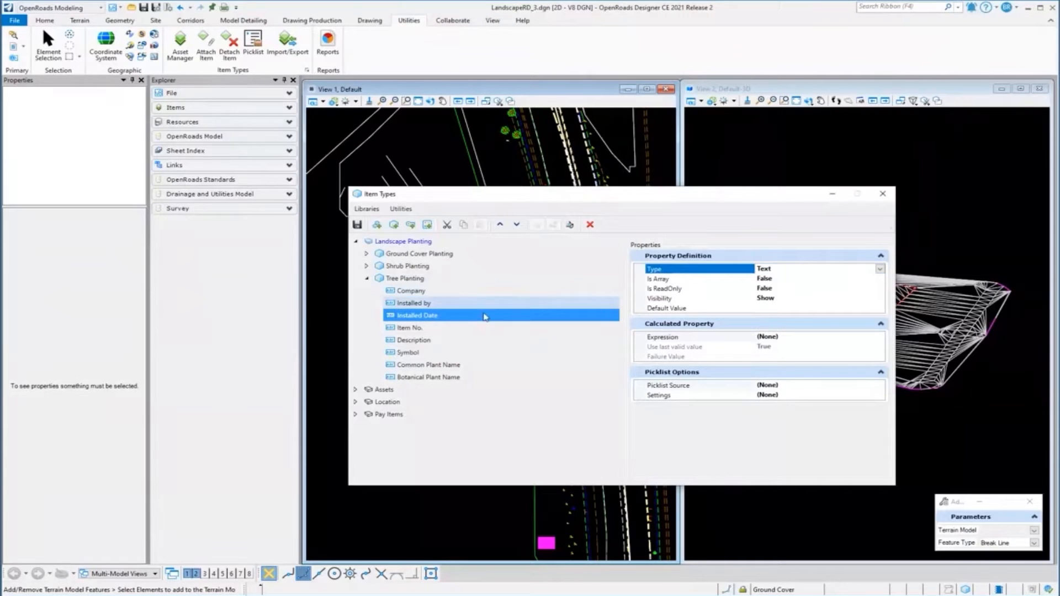
{"action": "left_click", "coordinate": [430, 364]}
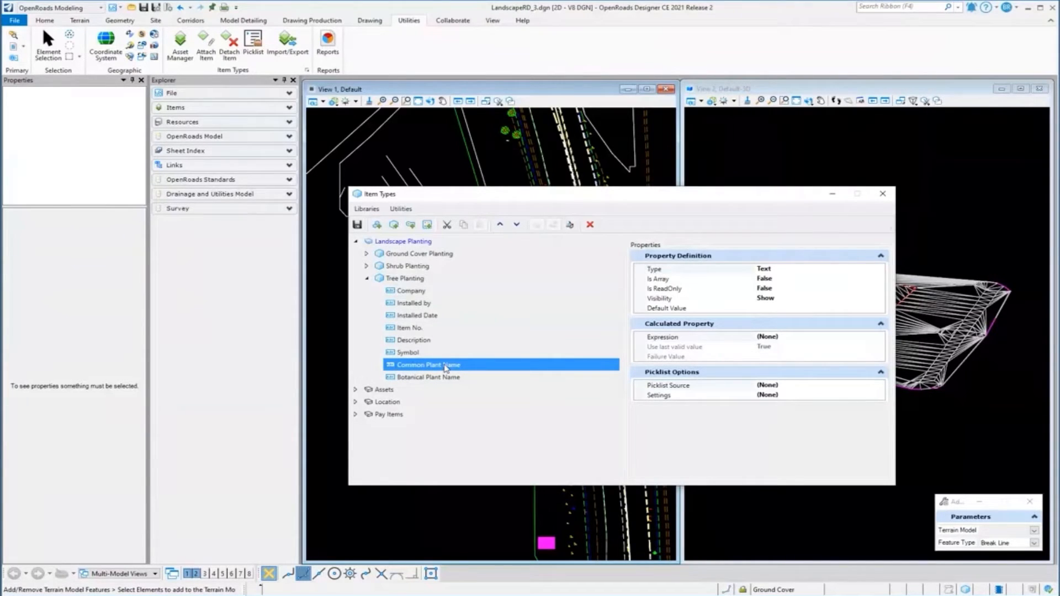
{"action": "mouse_move", "coordinate": [648, 399]}
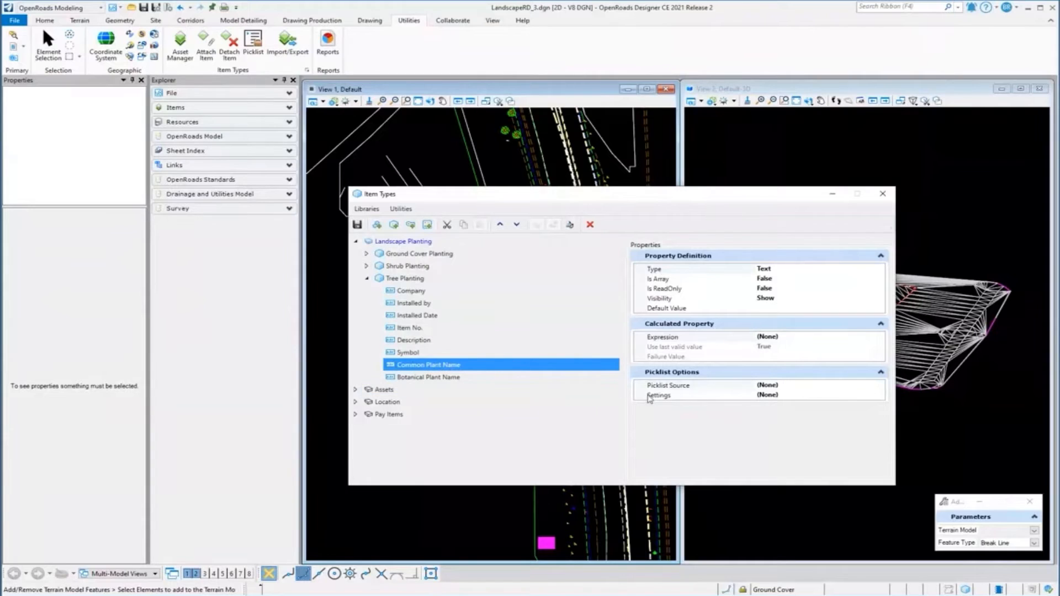
Set Common Plant Name's Picklist Source to Dgn Files (*.dgn, *.dgnlib)
{"action": "left_click", "coordinate": [683, 386]}
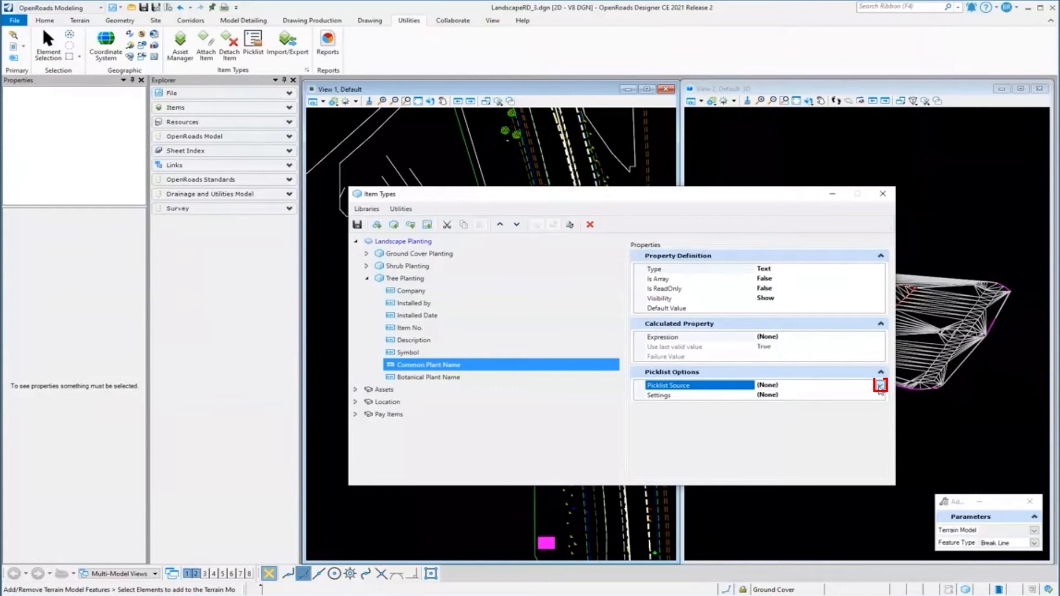
{"action": "left_click", "coordinate": [881, 385]}
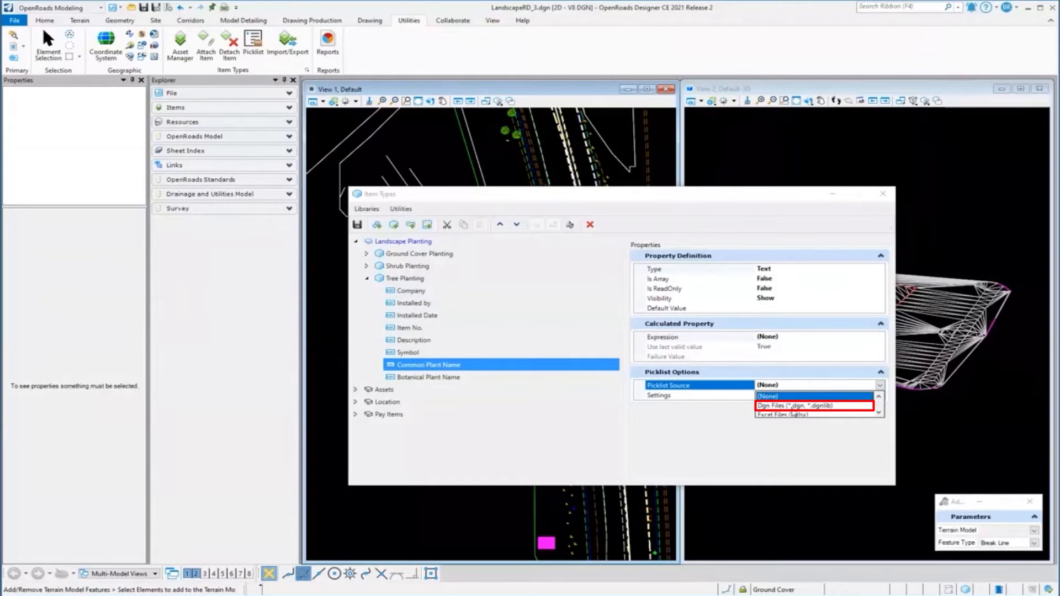
{"action": "left_click", "coordinate": [790, 406]}
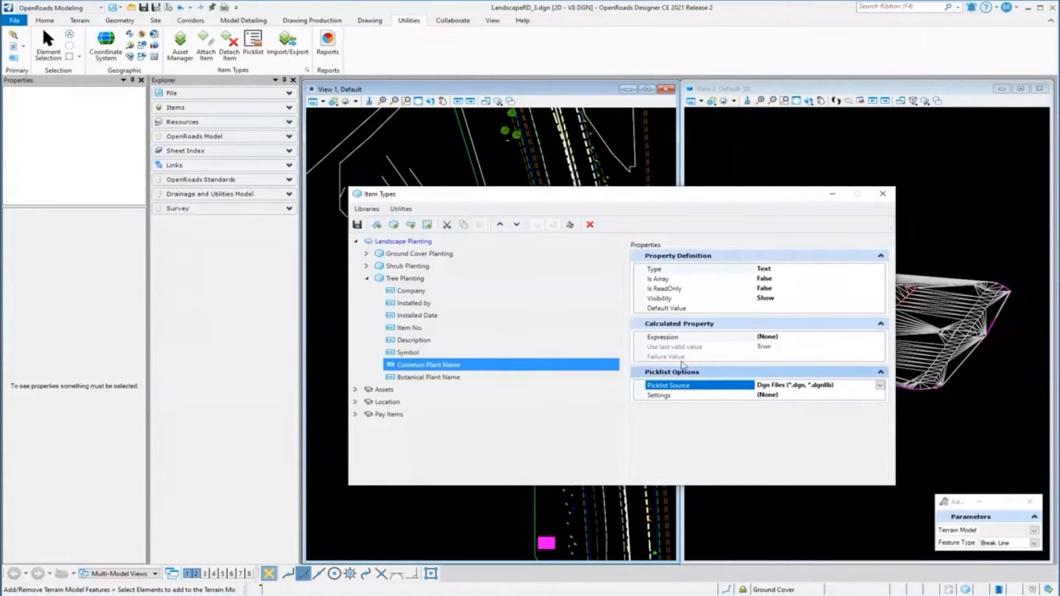
{"action": "left_click", "coordinate": [400, 208]}
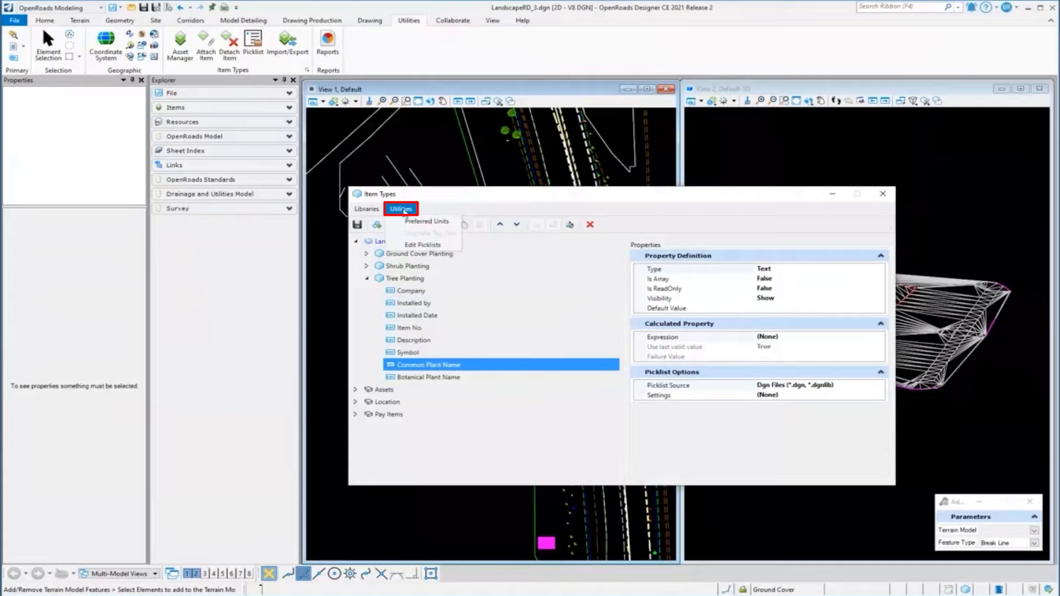
{"action": "left_click", "coordinate": [422, 246]}
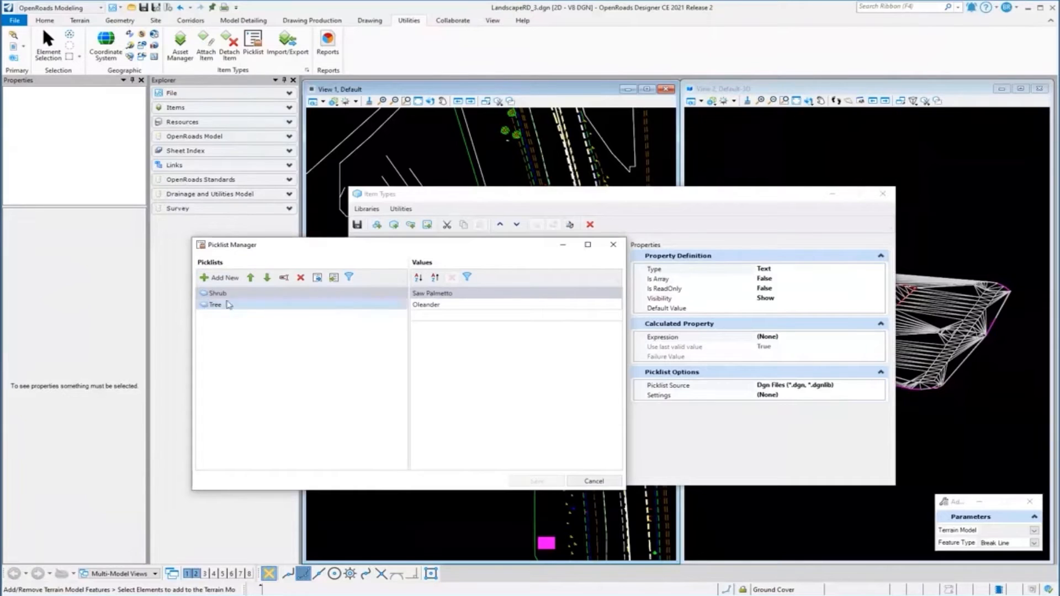
{"action": "left_click", "coordinate": [216, 305]}
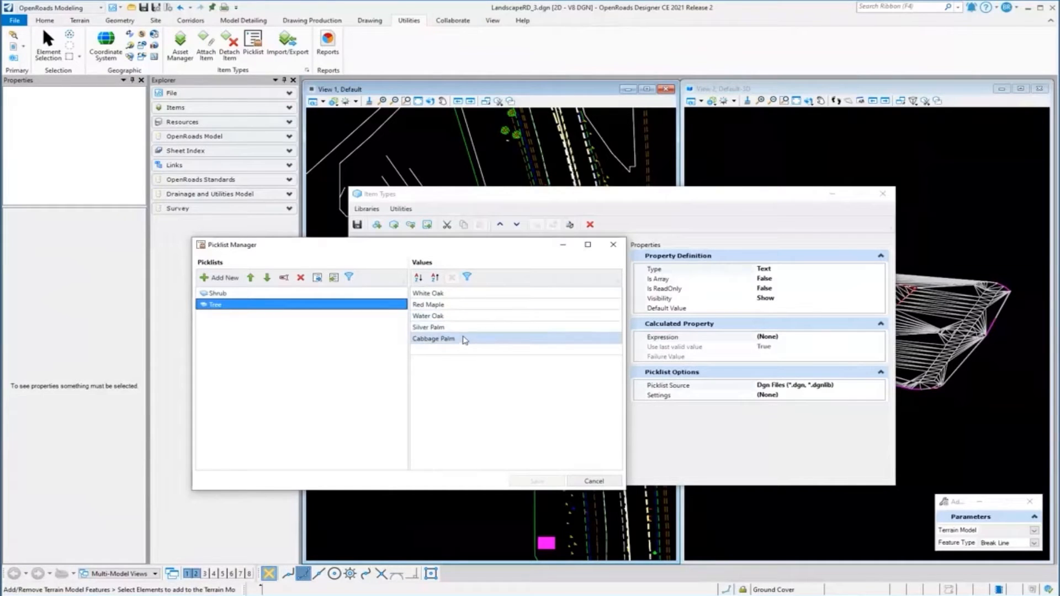
{"action": "left_click", "coordinate": [428, 327]}
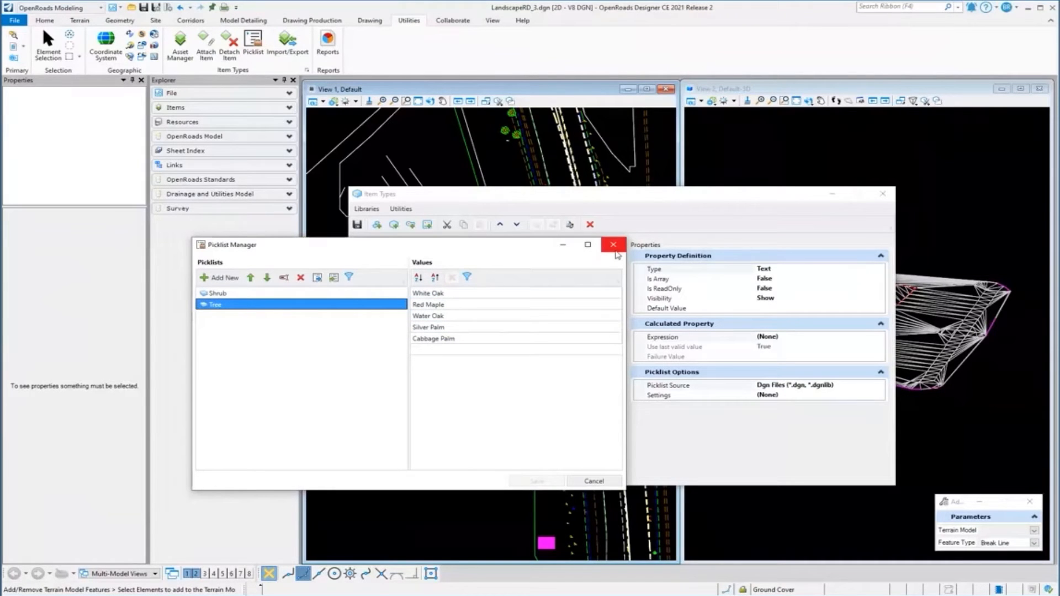
{"action": "mouse_move", "coordinate": [613, 244]}
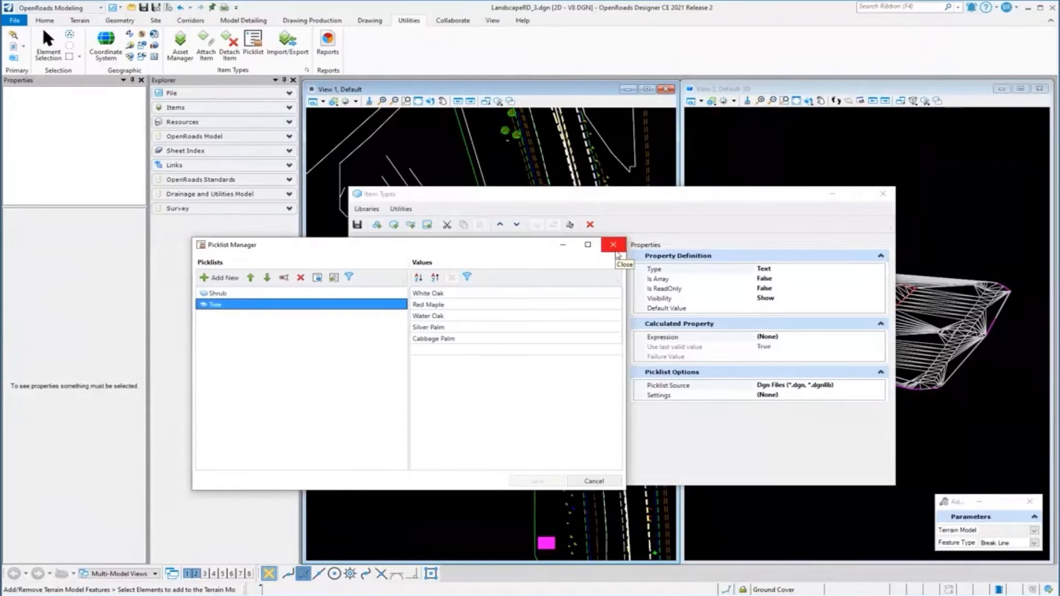
{"action": "left_click", "coordinate": [611, 244]}
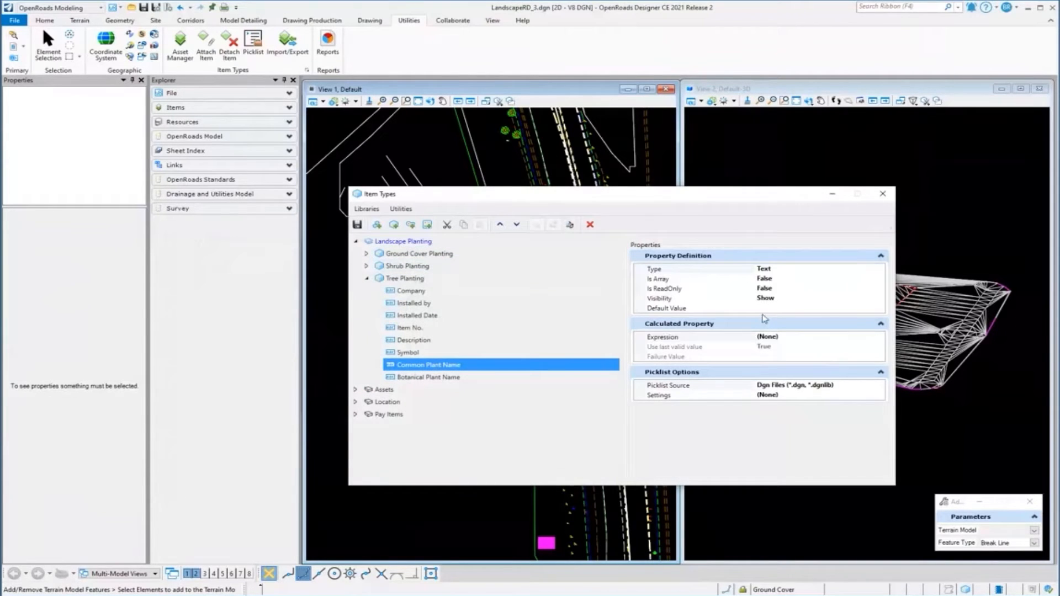
{"action": "mouse_move", "coordinate": [829, 312]}
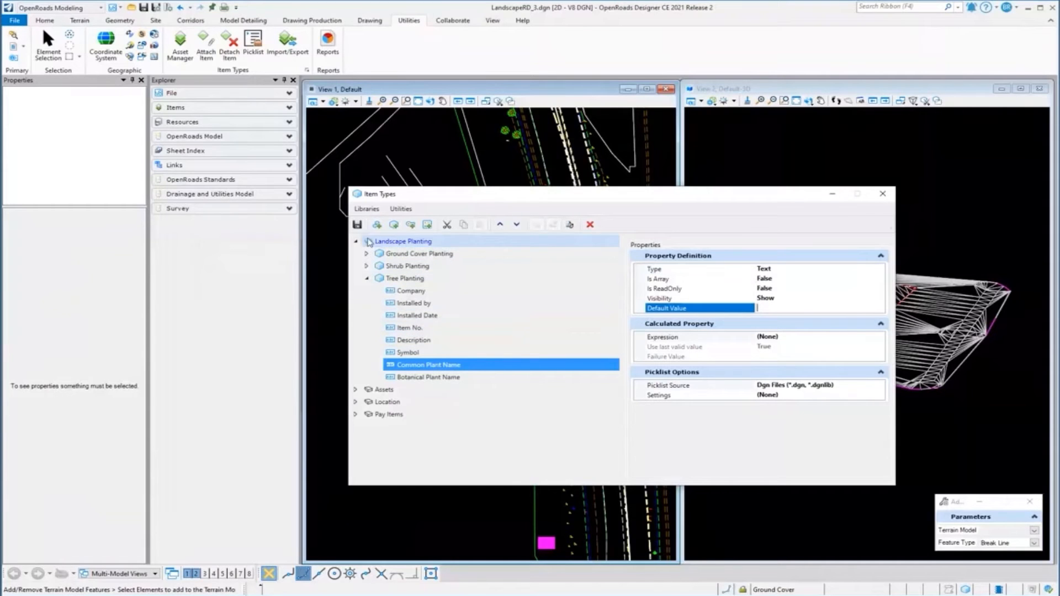
Check Tree Planting's Symbol property, then close the Item Types dialog
{"action": "left_click", "coordinate": [408, 353]}
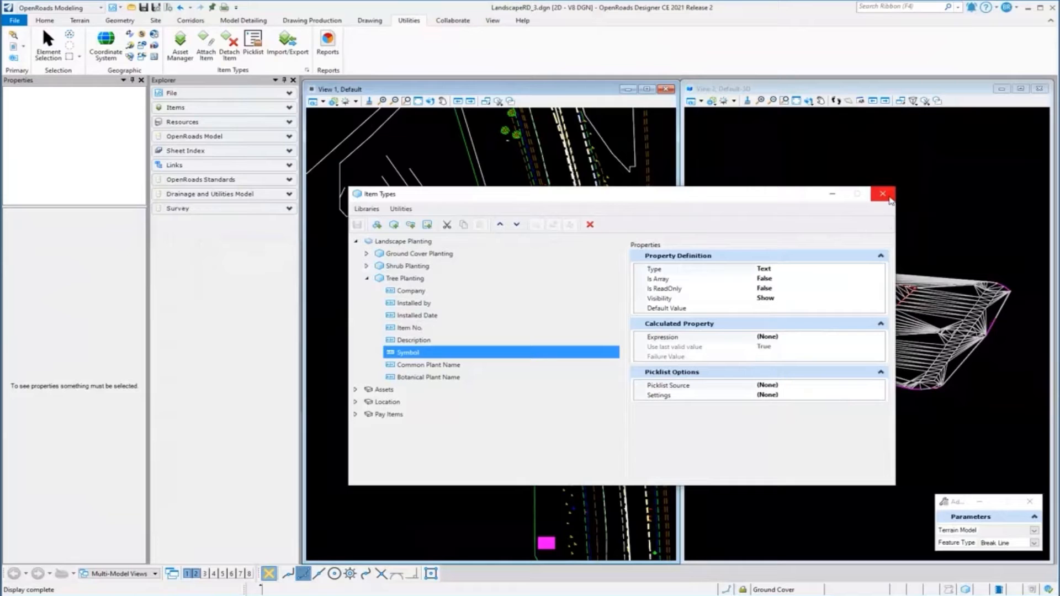
{"action": "left_click", "coordinate": [882, 193]}
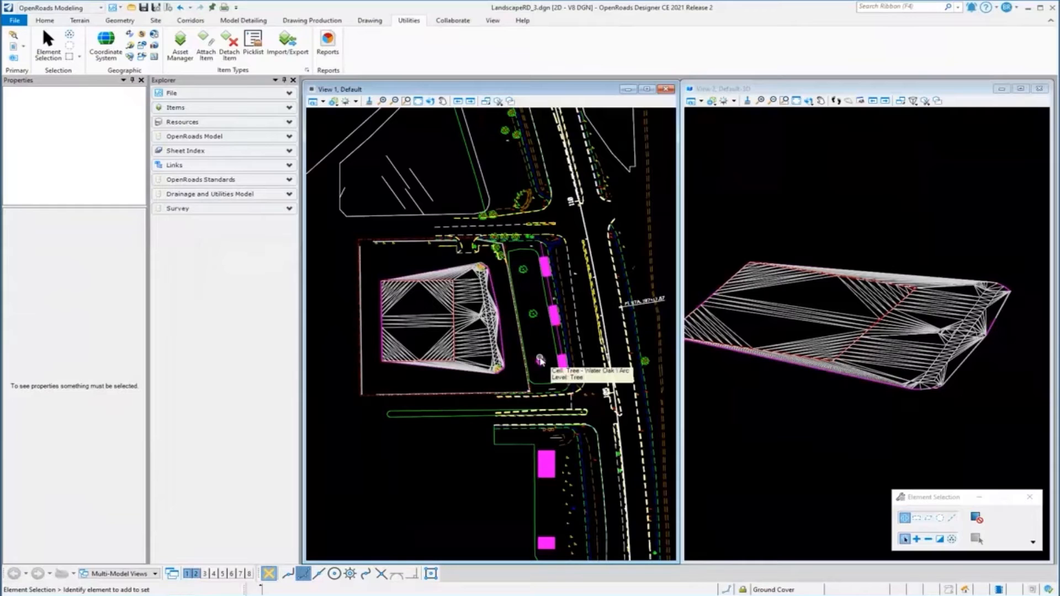
{"action": "left_click", "coordinate": [541, 360]}
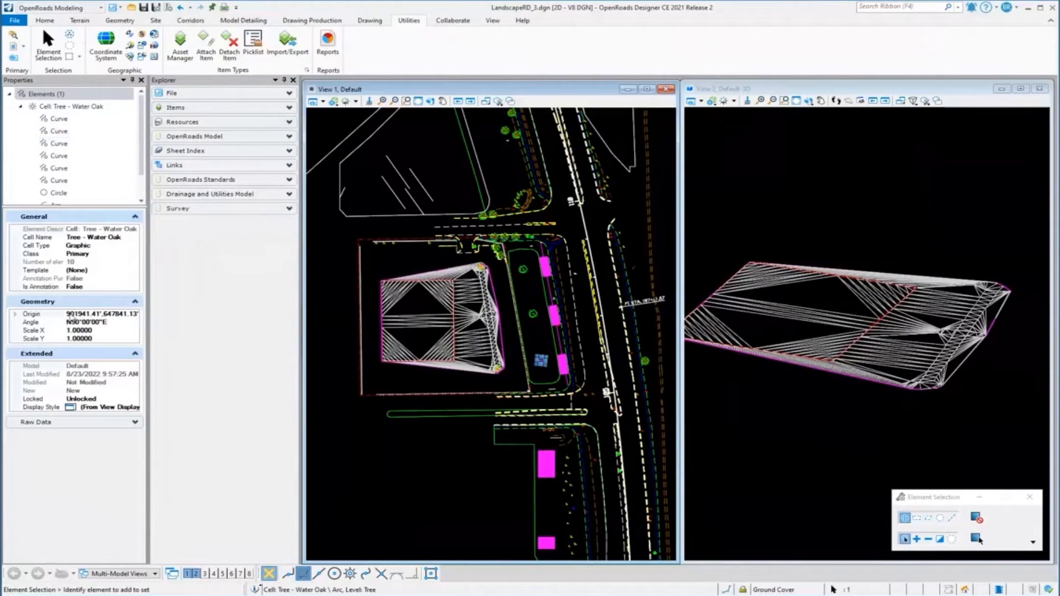
{"action": "mouse_move", "coordinate": [89, 283]}
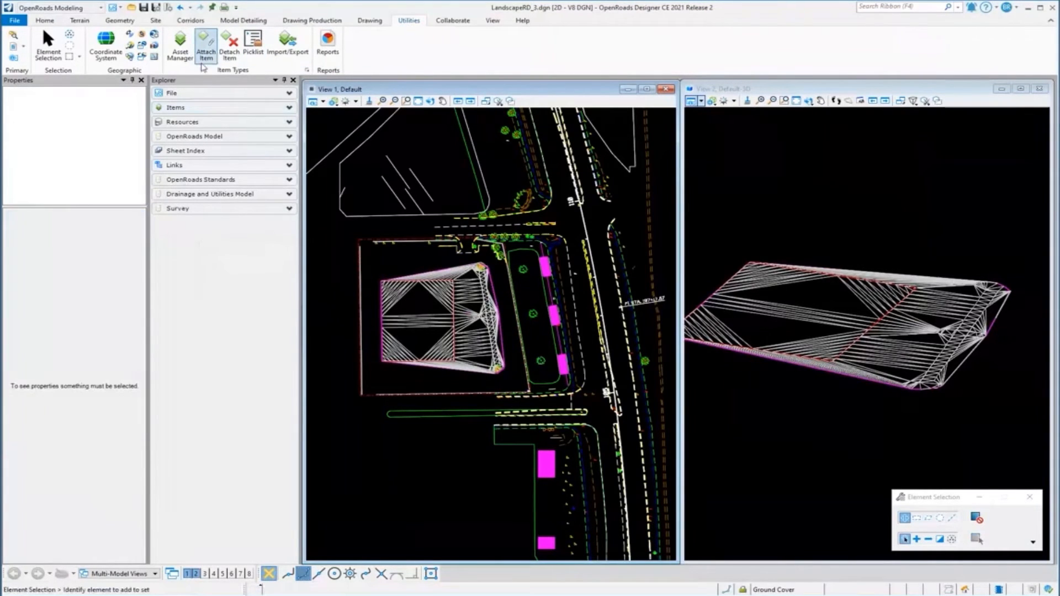
{"action": "mouse_move", "coordinate": [206, 46]}
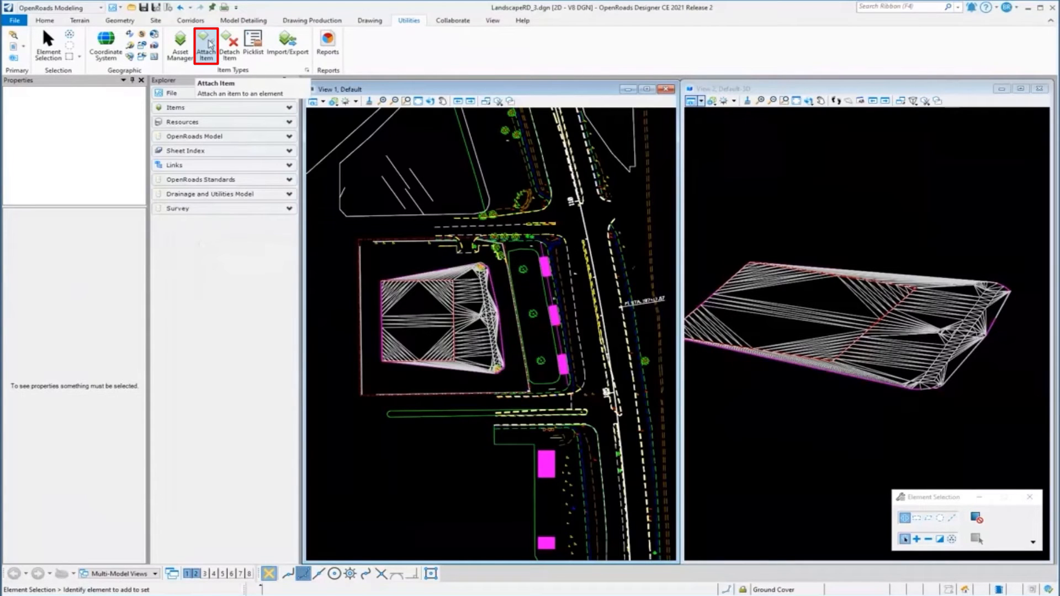
Attach the Tree Planting item to the Water Oak tree and verify Company shows JAX Landscaping
{"action": "left_click", "coordinate": [205, 47]}
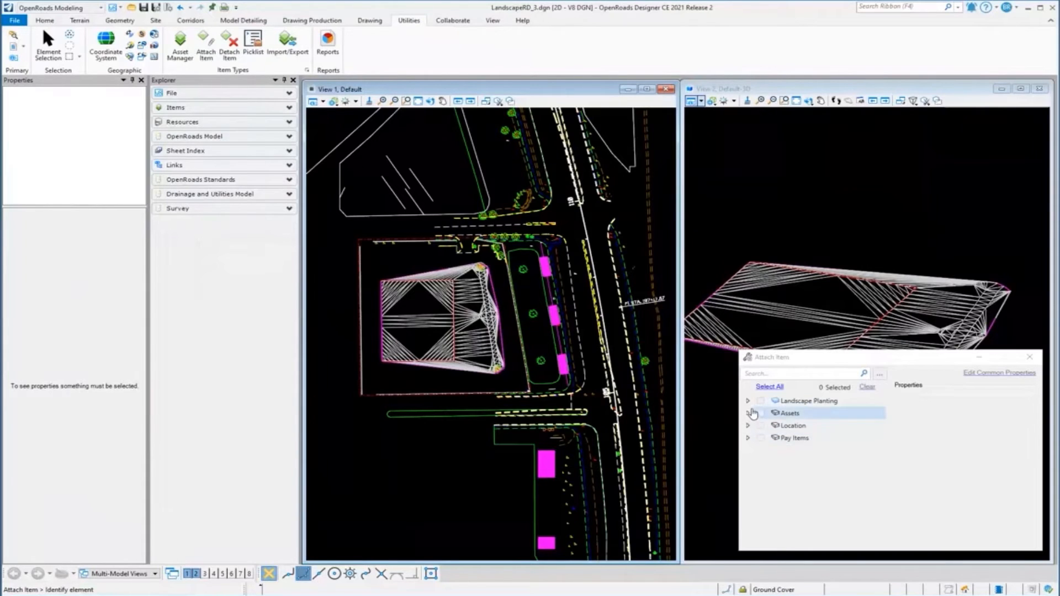
{"action": "left_click", "coordinate": [747, 399]}
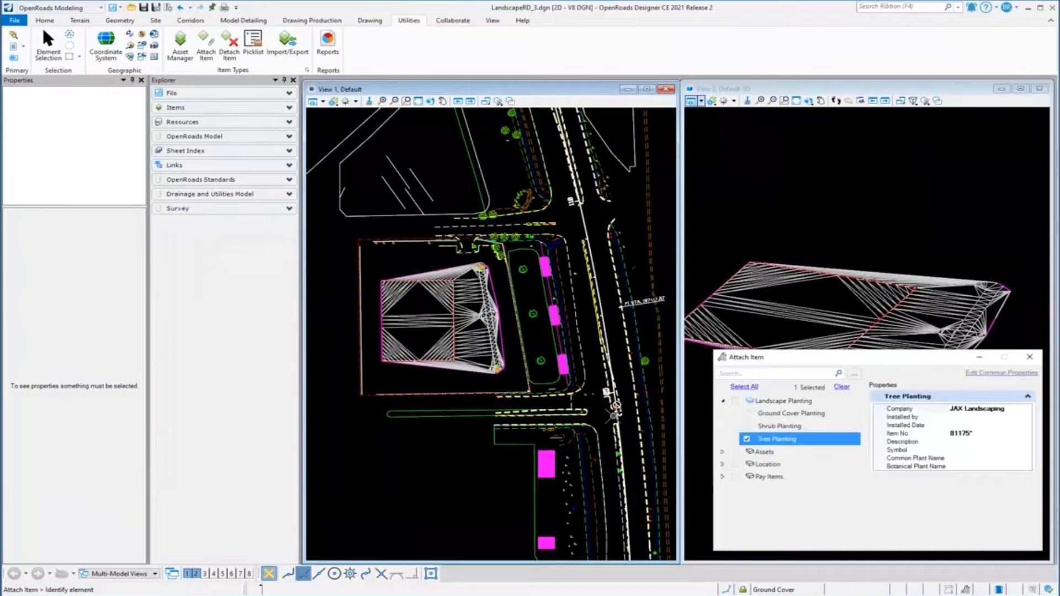
{"action": "mouse_move", "coordinate": [975, 457]}
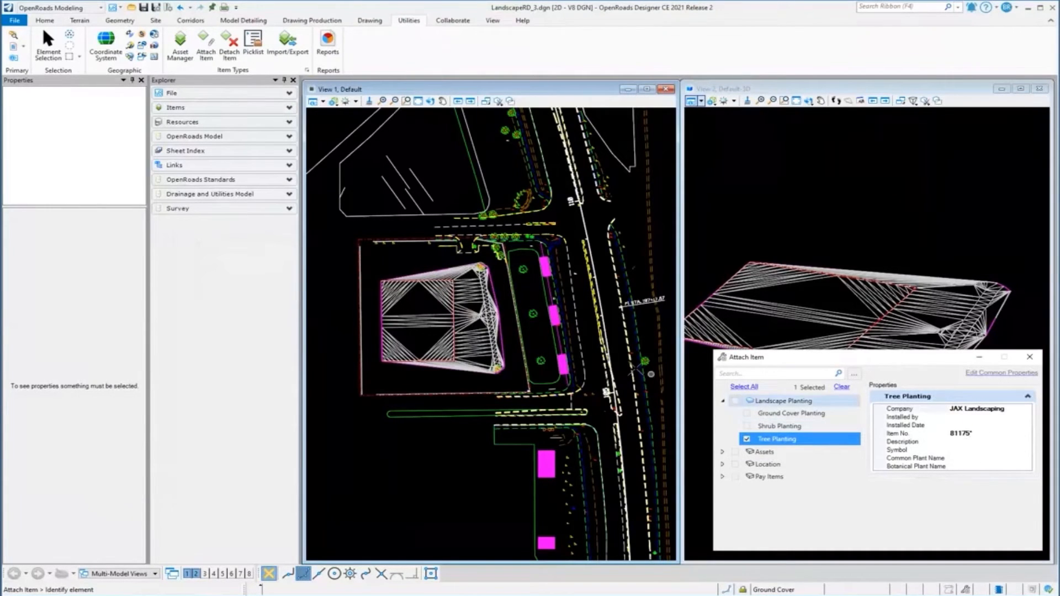
{"action": "mouse_move", "coordinate": [557, 365]}
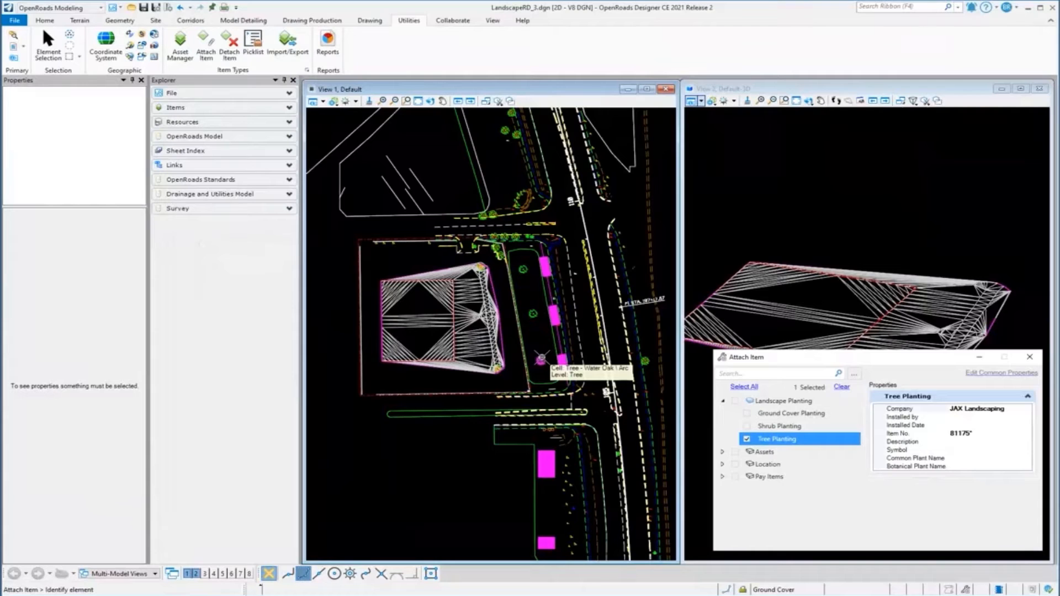
{"action": "left_click", "coordinate": [524, 274]}
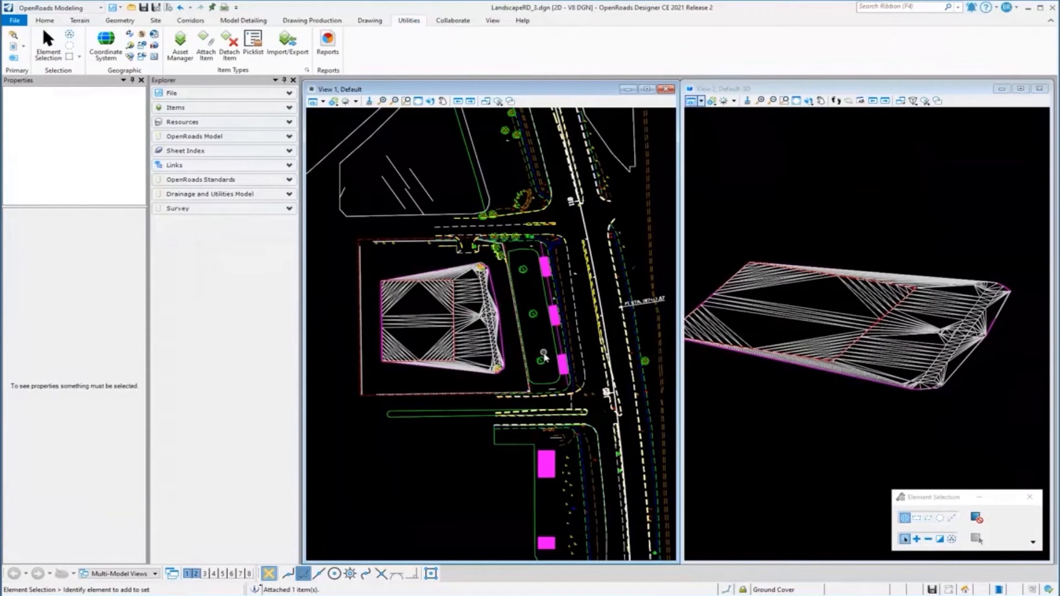
{"action": "left_click", "coordinate": [541, 358]}
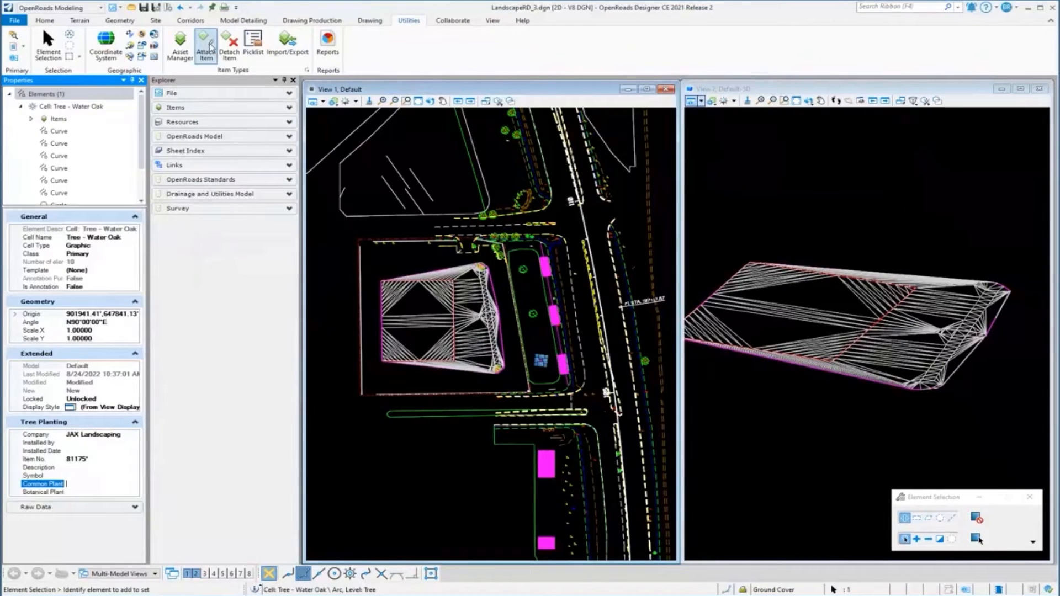
{"action": "mouse_move", "coordinate": [228, 138]}
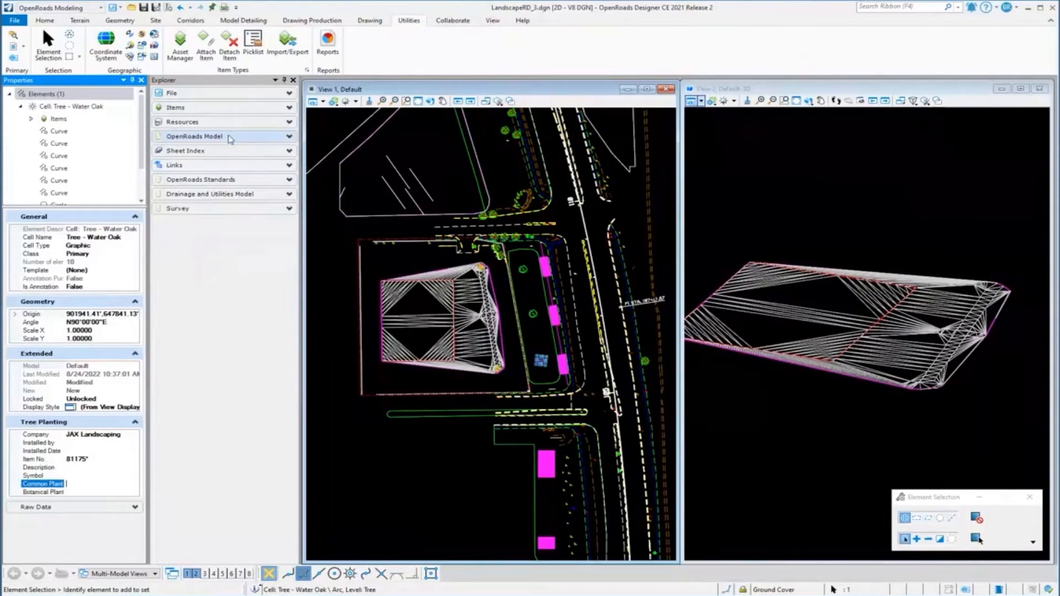
Select the Water Oak point feature definition under LandscapeRD_3.dgn in OpenRoads Standards
{"action": "left_click", "coordinate": [207, 179]}
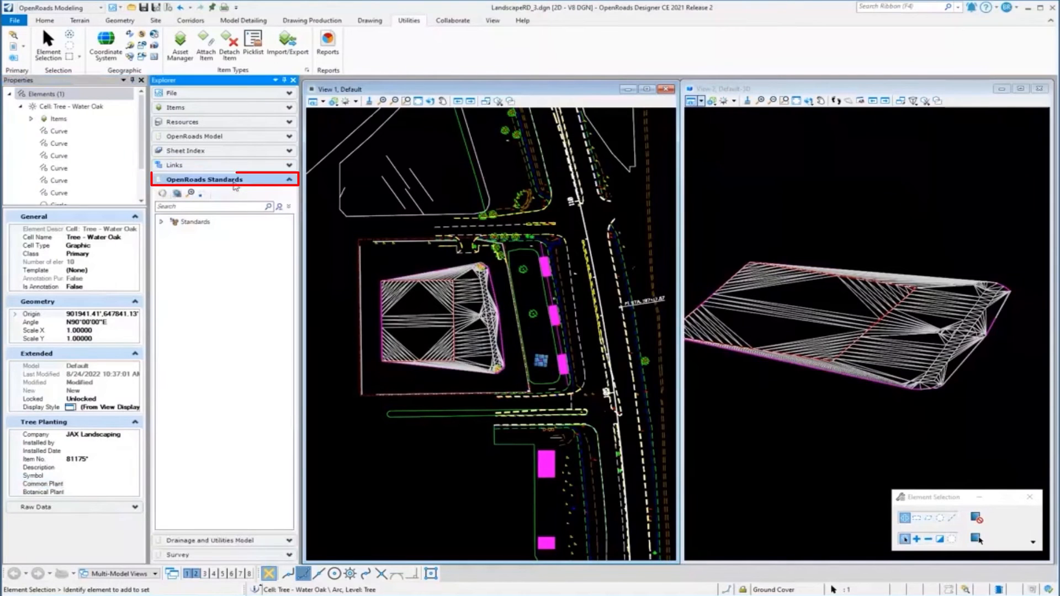
{"action": "left_click", "coordinate": [160, 222]}
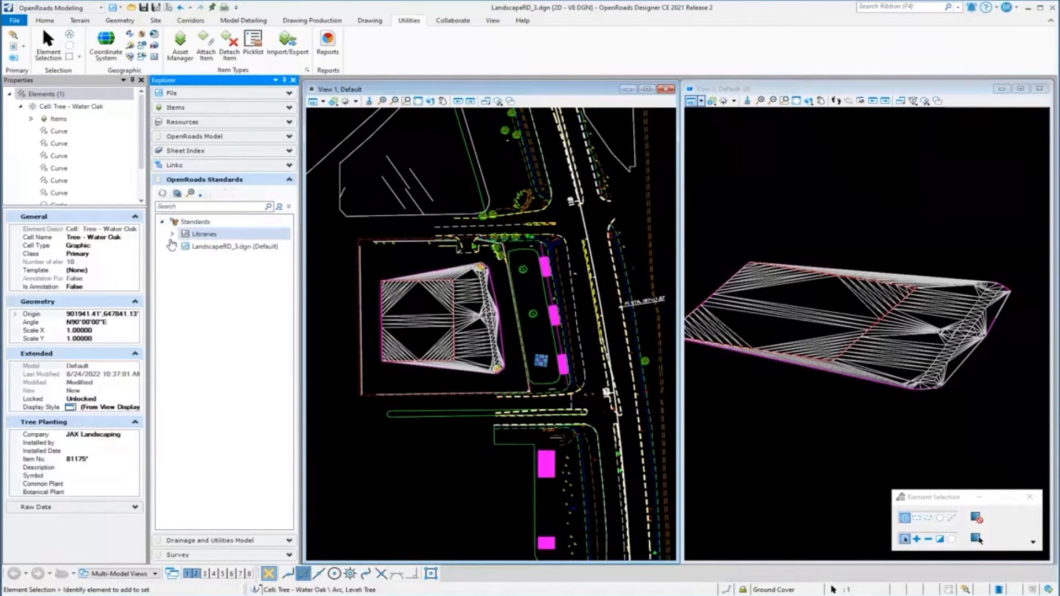
{"action": "left_click", "coordinate": [172, 247]}
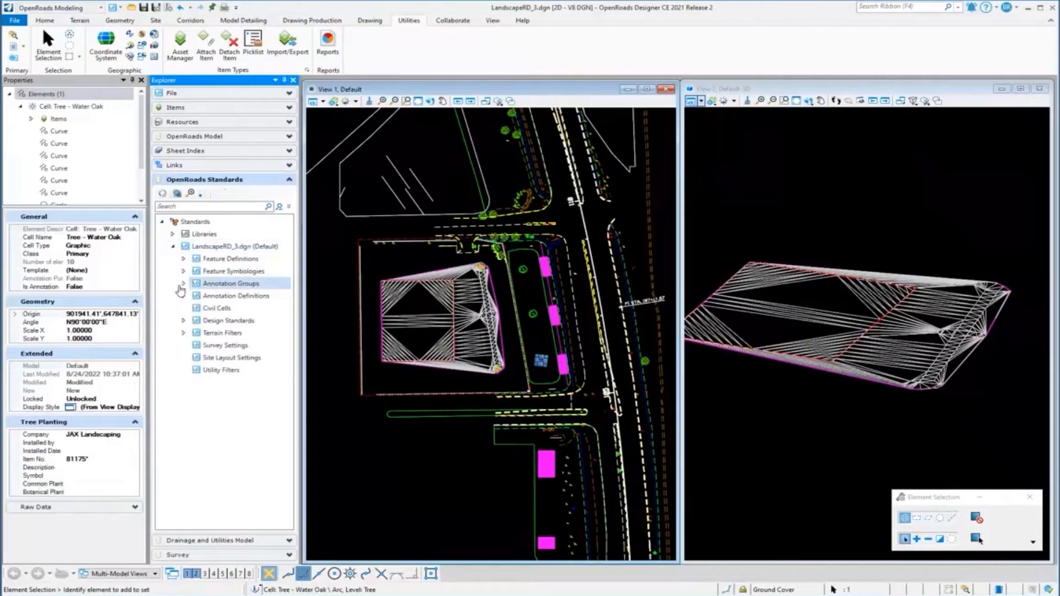
{"action": "left_click", "coordinate": [229, 258]}
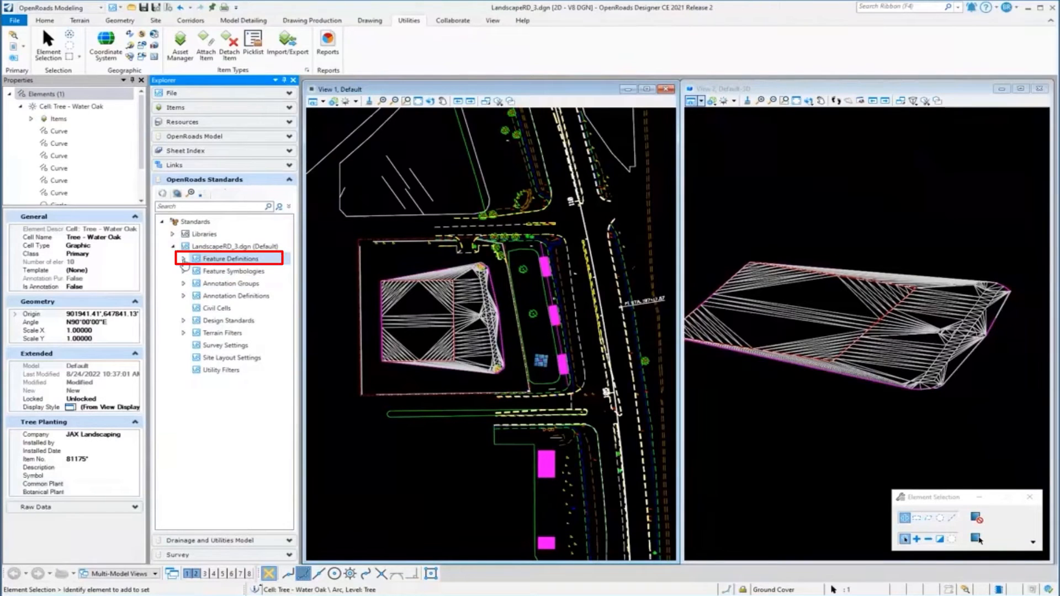
{"action": "left_click", "coordinate": [183, 259]}
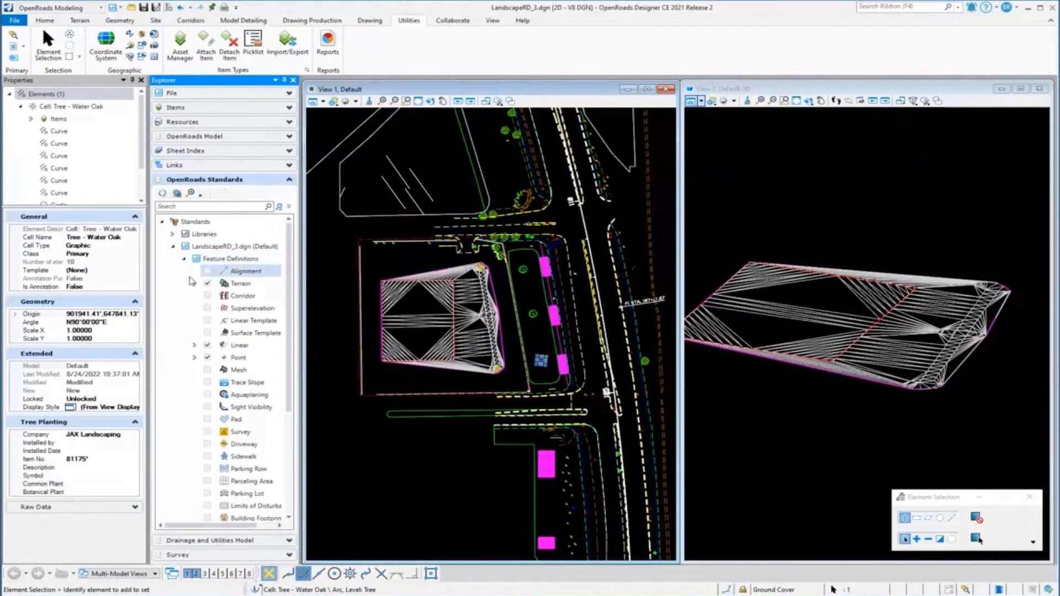
{"action": "left_click", "coordinate": [194, 356]}
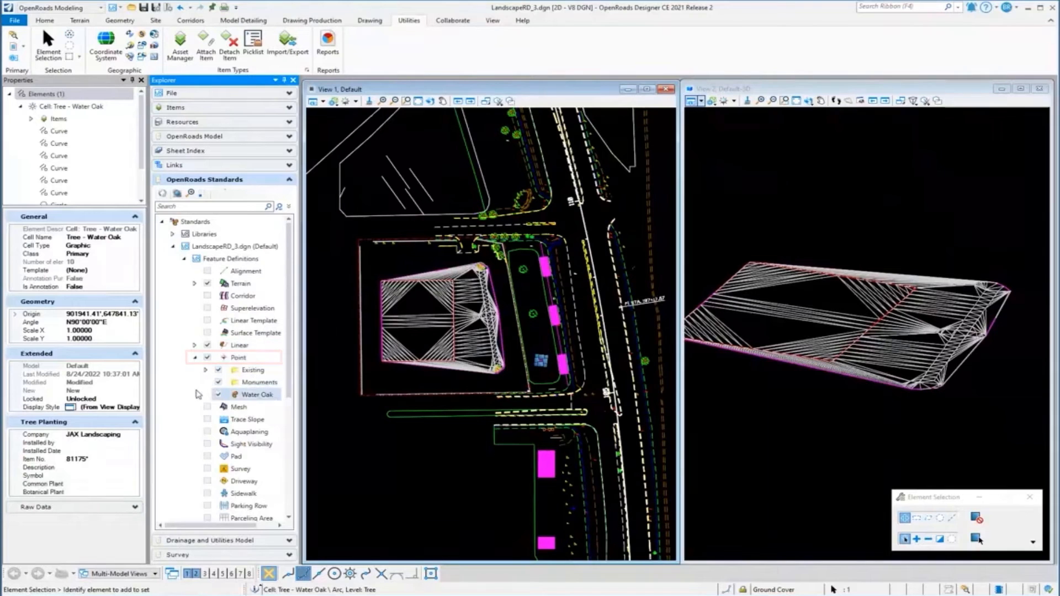
{"action": "left_click", "coordinate": [258, 395]}
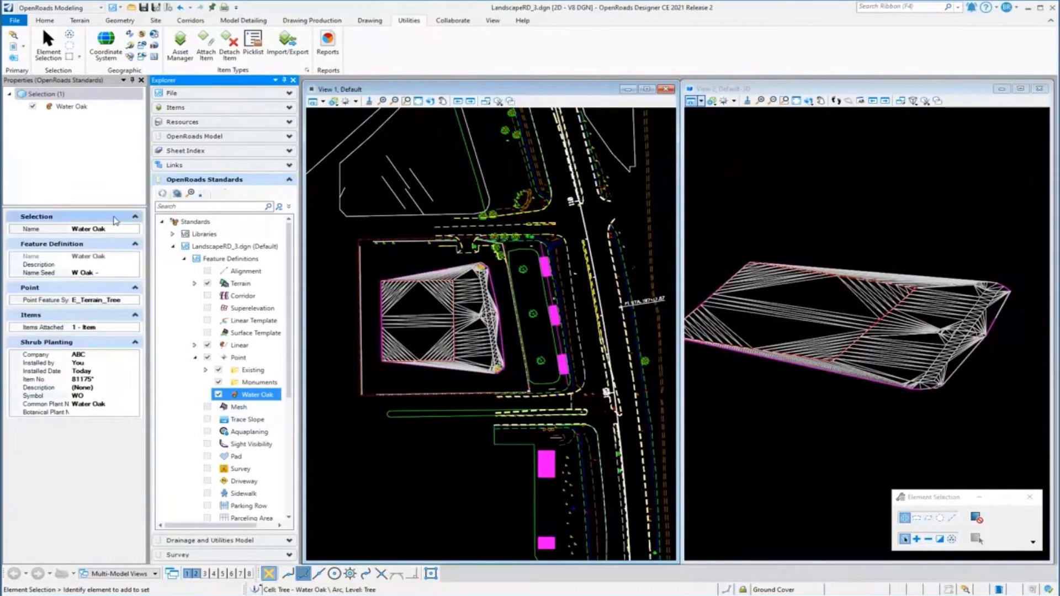
{"action": "mouse_move", "coordinate": [42, 404]}
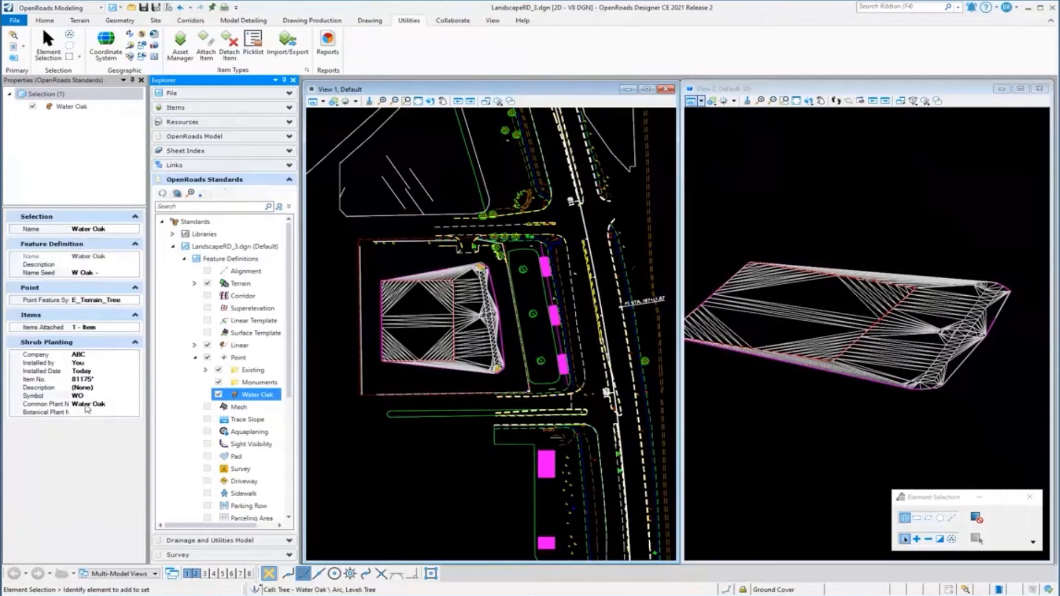
{"action": "mouse_move", "coordinate": [238, 407]}
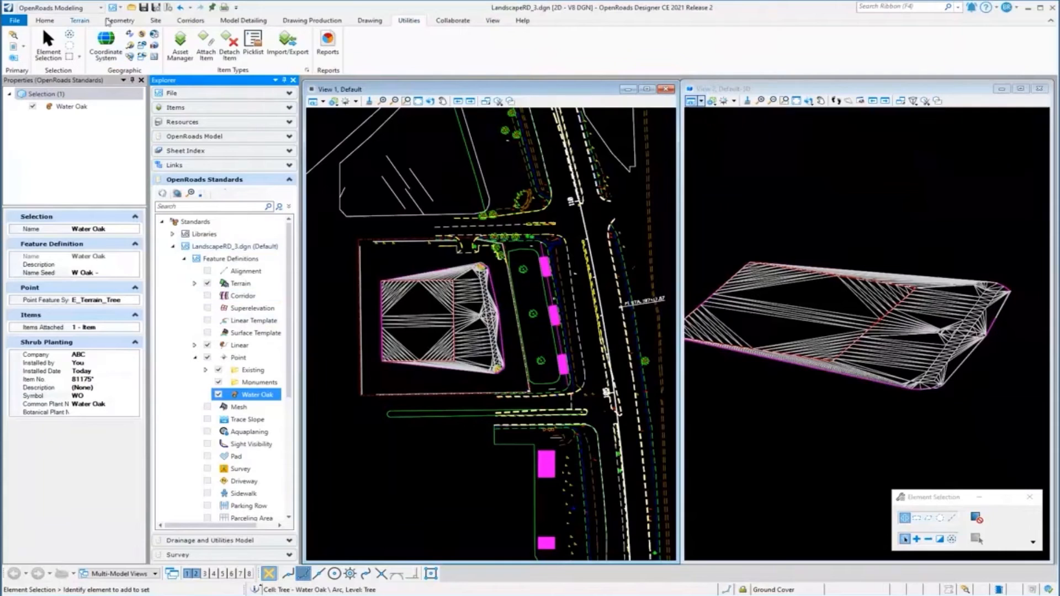
{"action": "left_click", "coordinate": [119, 20]}
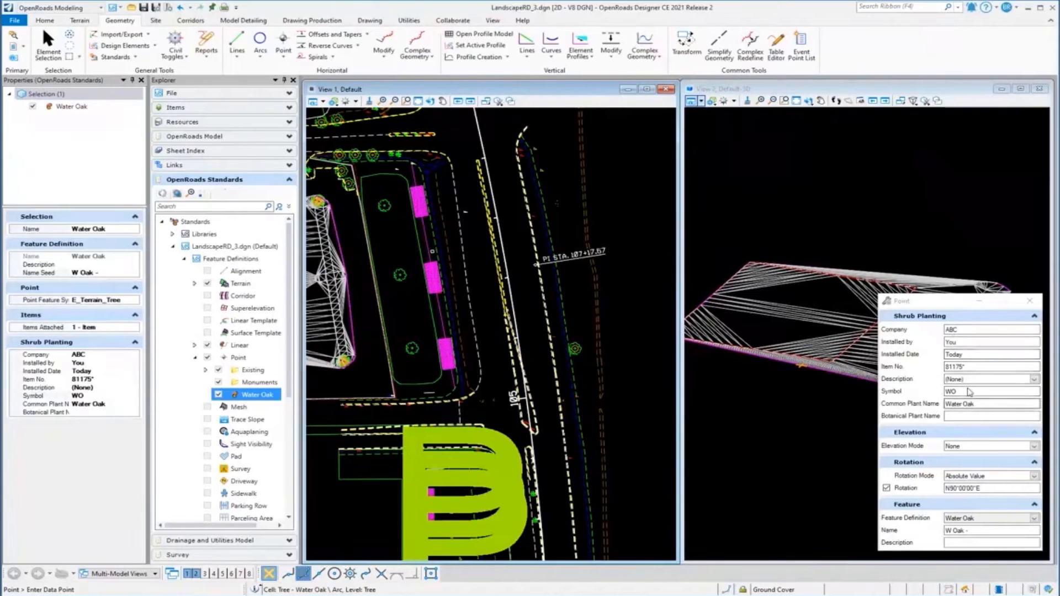
{"action": "mouse_move", "coordinate": [621, 317]}
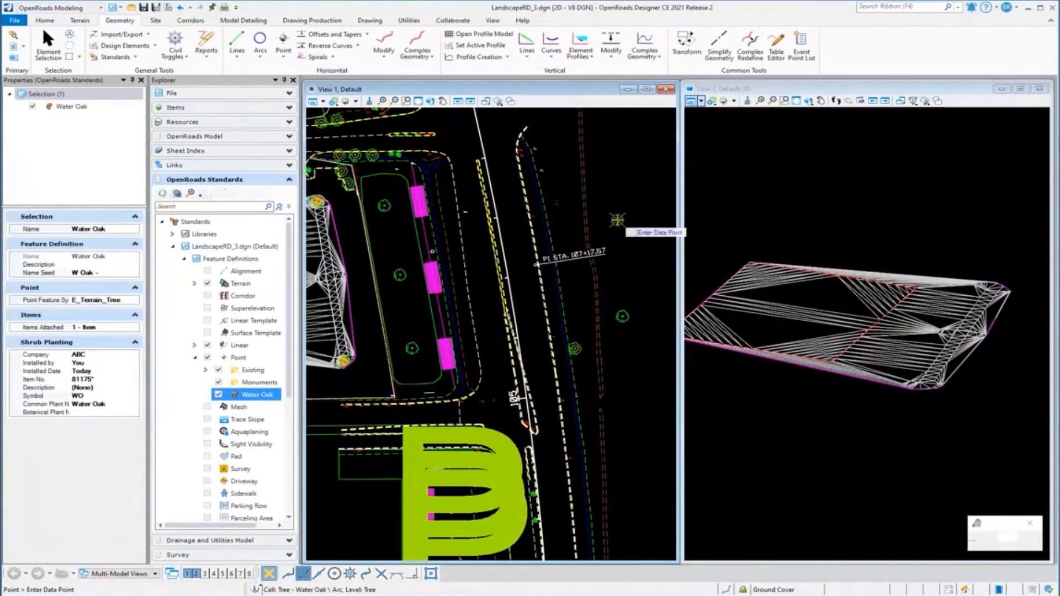
Place the Water Oak point W Oak -1 east of the road and select it
{"action": "left_click", "coordinate": [630, 219]}
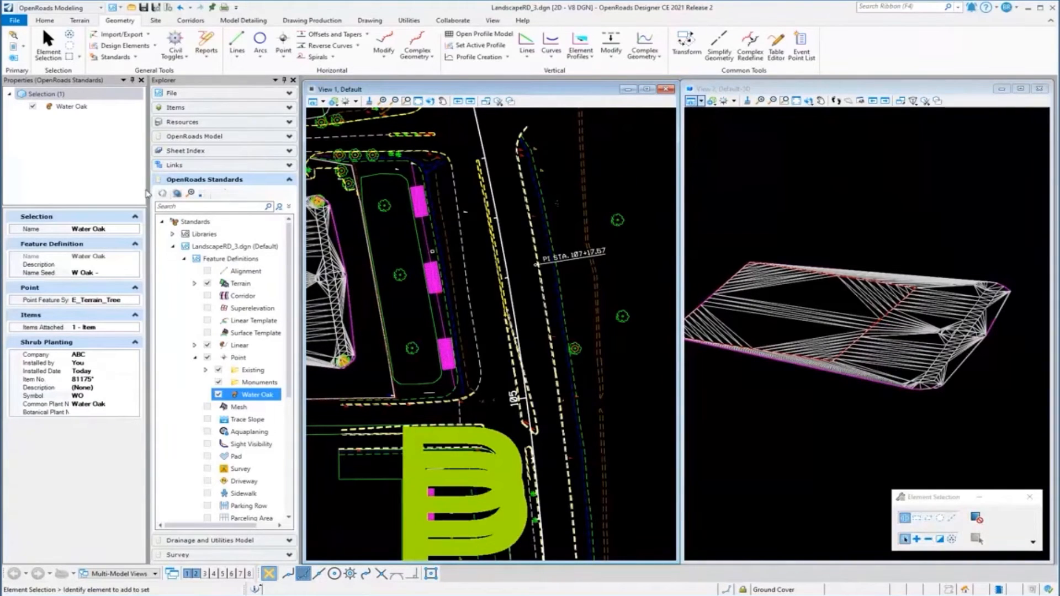
{"action": "mouse_move", "coordinate": [627, 264]}
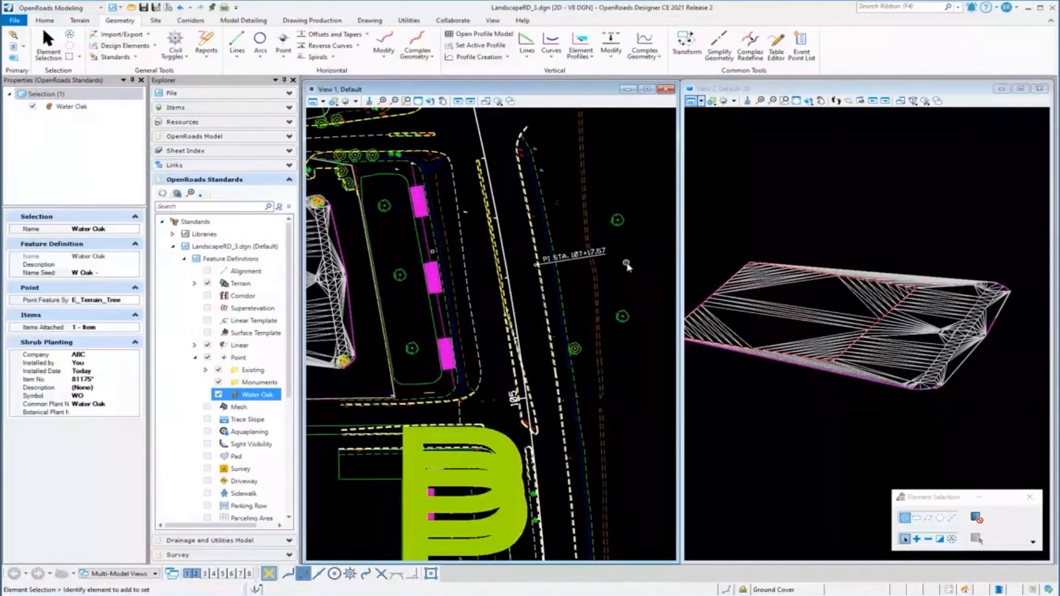
{"action": "left_click", "coordinate": [615, 221]}
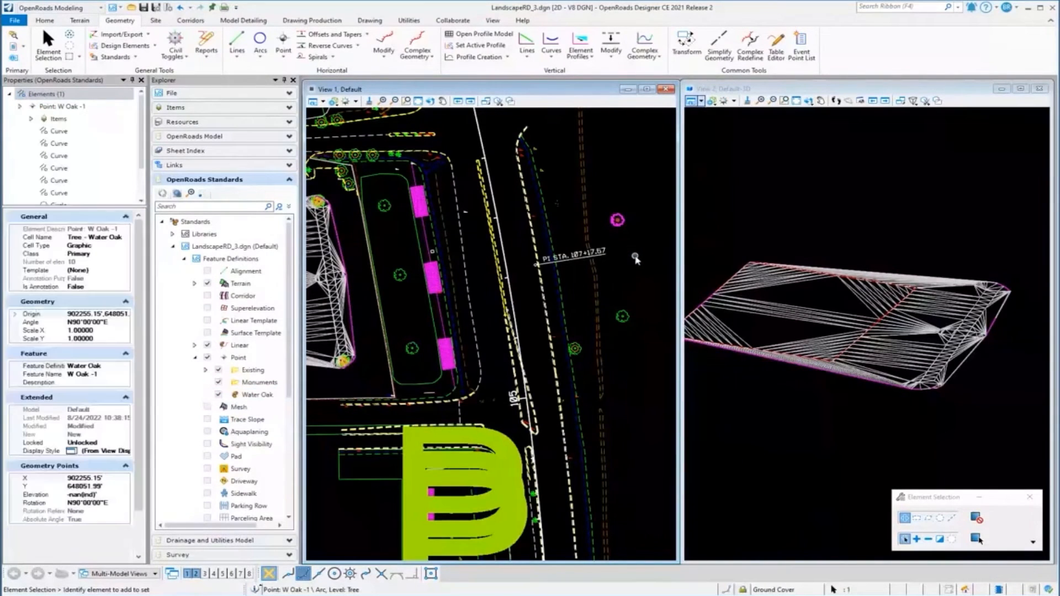
Review W Oak -1's Shrub Planting properties (Company ABC, Water Oak), then move to drawing production tools
{"action": "scroll", "scroll_direction": "down", "scroll_amount": 3}
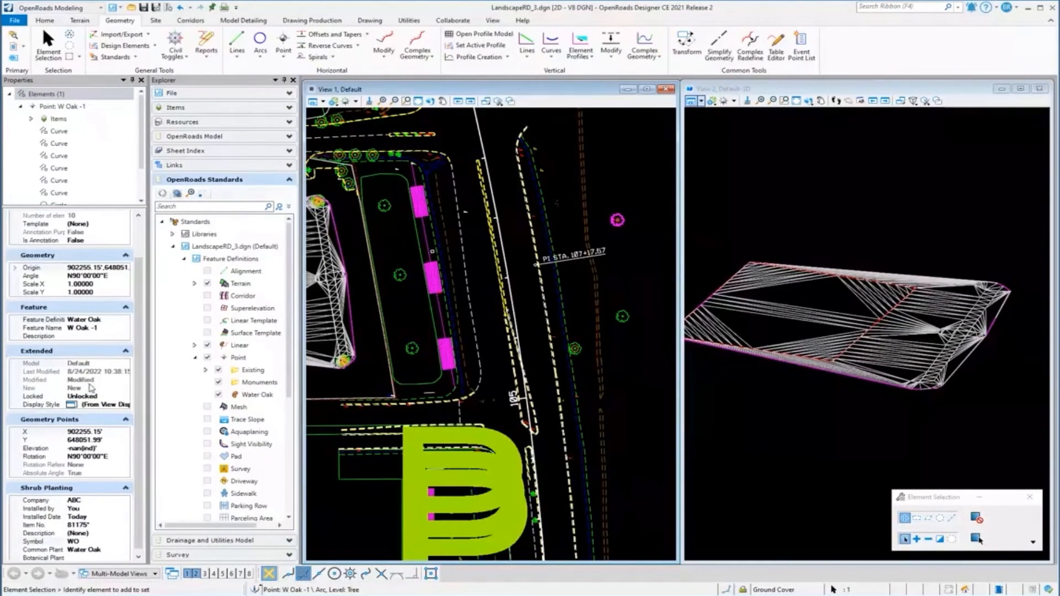
{"action": "scroll", "scroll_direction": "down", "scroll_amount": 3}
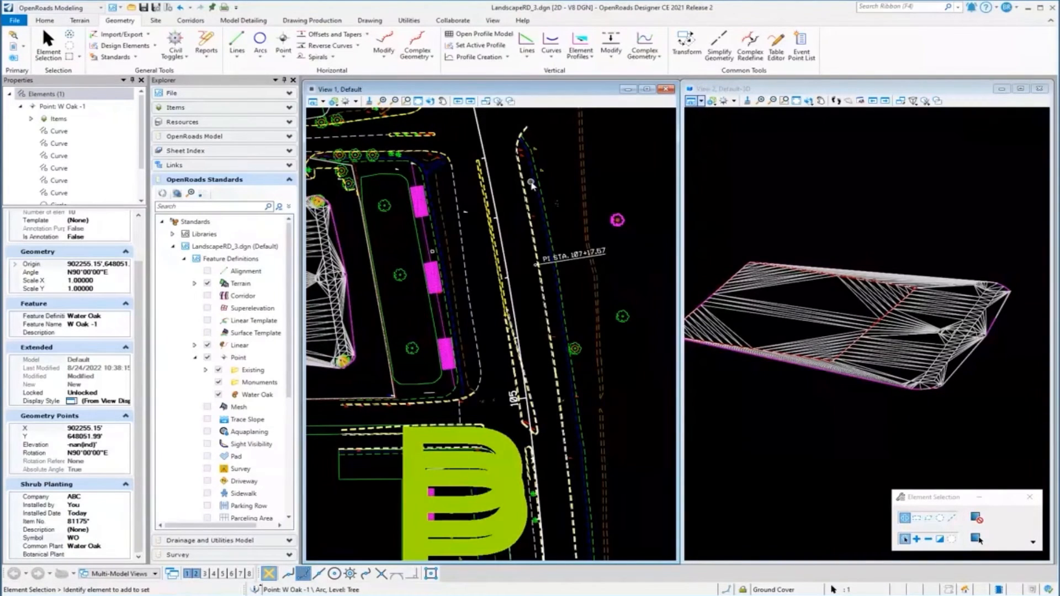
{"action": "mouse_move", "coordinate": [601, 147]}
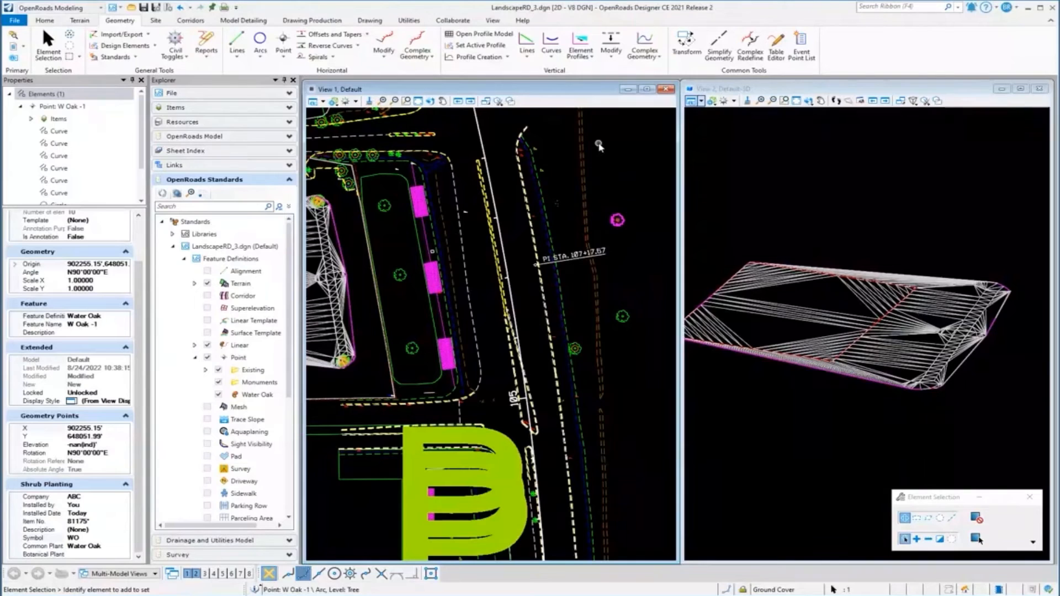
{"action": "mouse_move", "coordinate": [623, 143]}
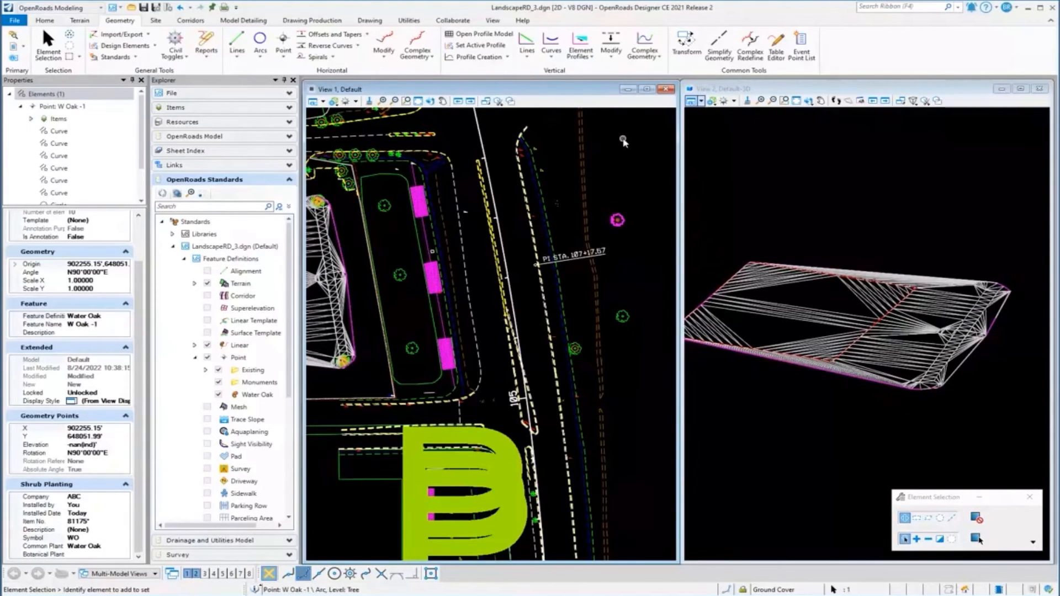
{"action": "mouse_move", "coordinate": [586, 146]}
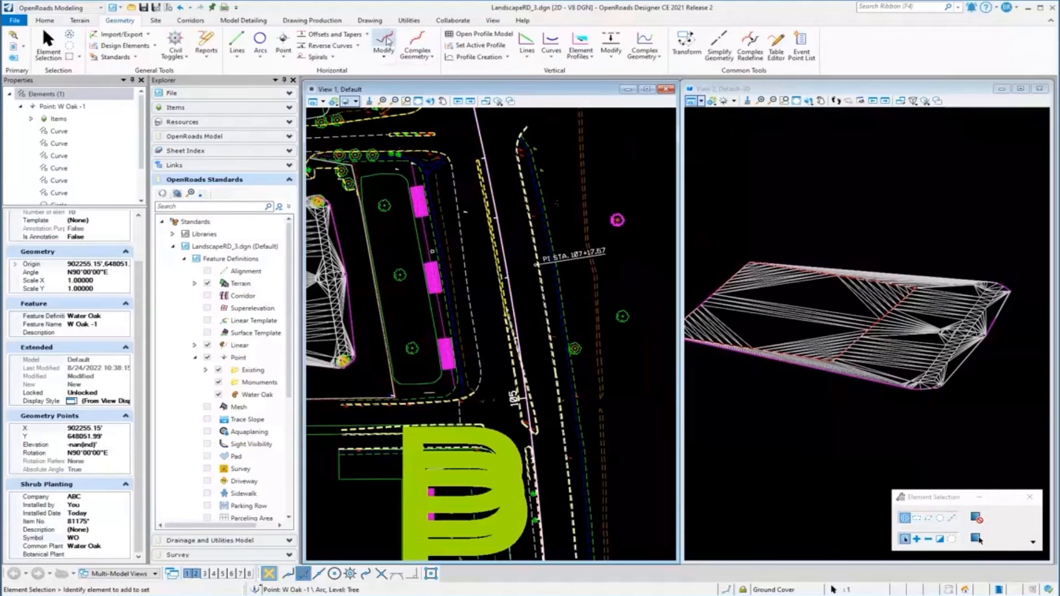
{"action": "mouse_move", "coordinate": [311, 20]}
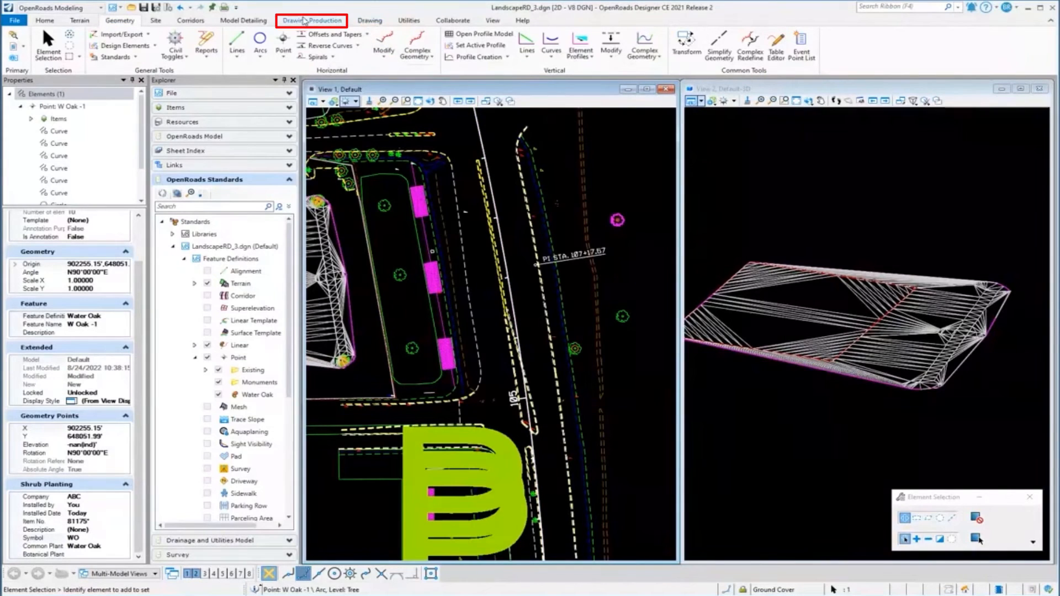
{"action": "left_click", "coordinate": [312, 20]}
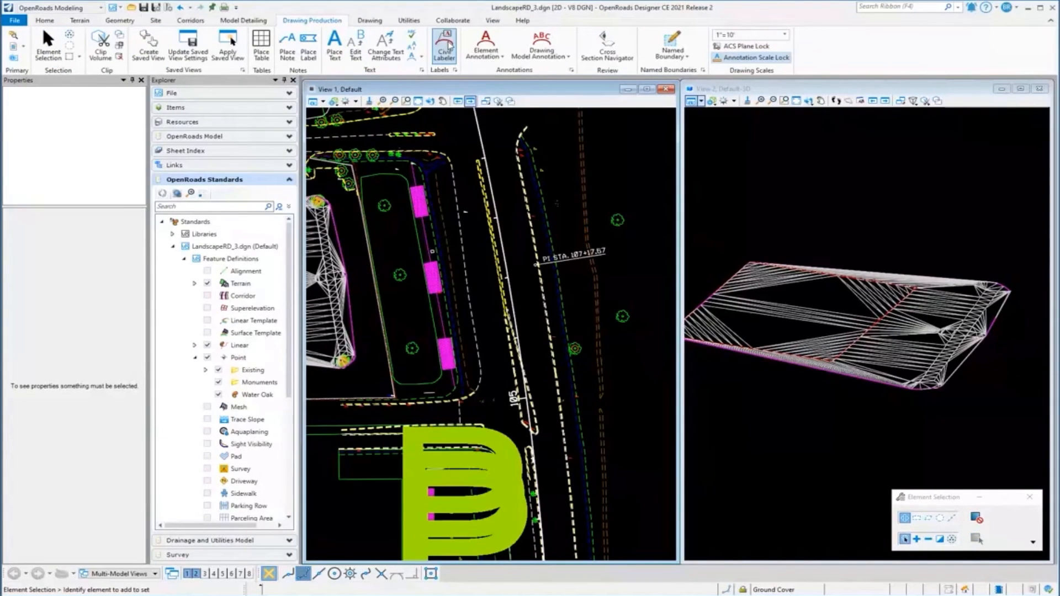
{"action": "mouse_move", "coordinate": [444, 47]}
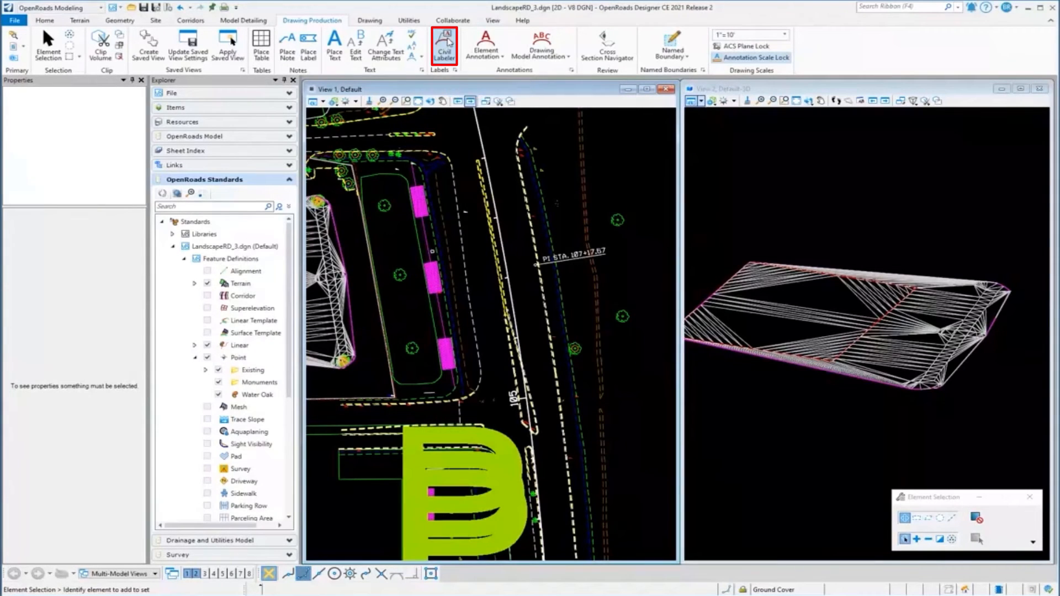
Launch Civil Labeler and expand its Civil Labels categories
{"action": "left_click", "coordinate": [443, 46]}
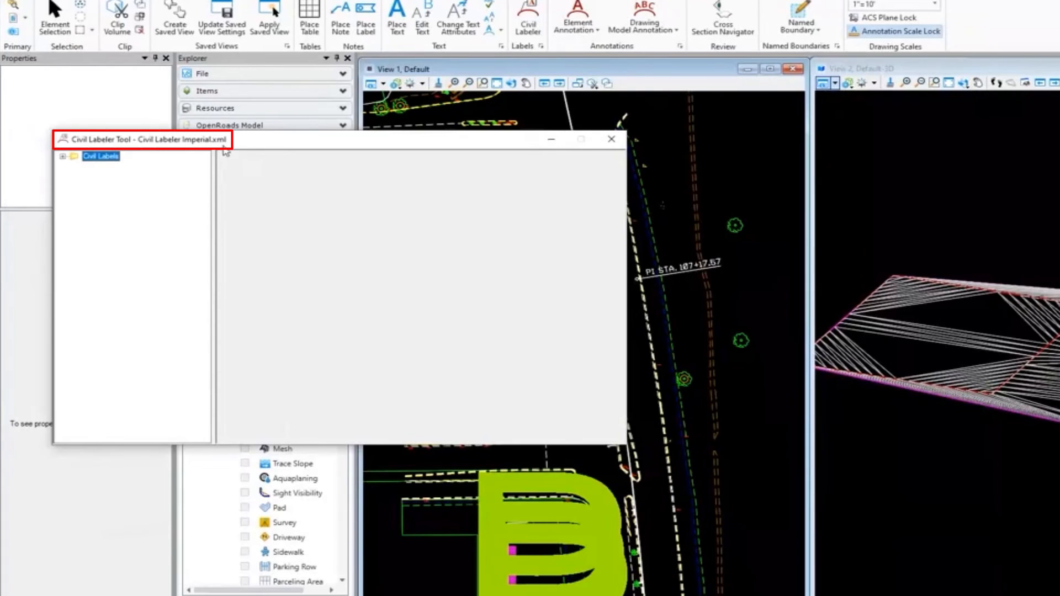
{"action": "left_click", "coordinate": [62, 156]}
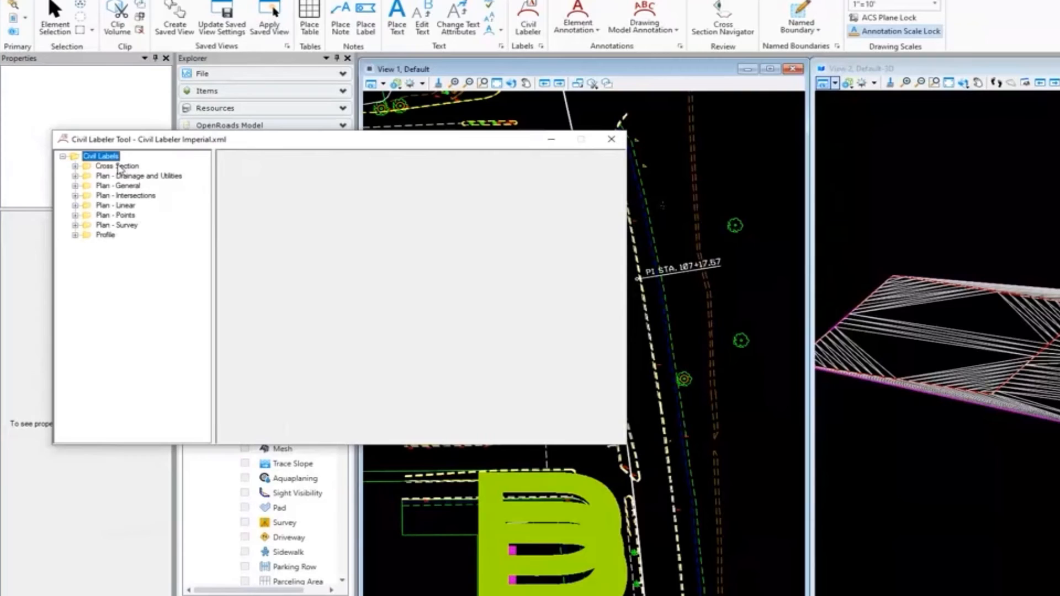
{"action": "mouse_move", "coordinate": [114, 234]}
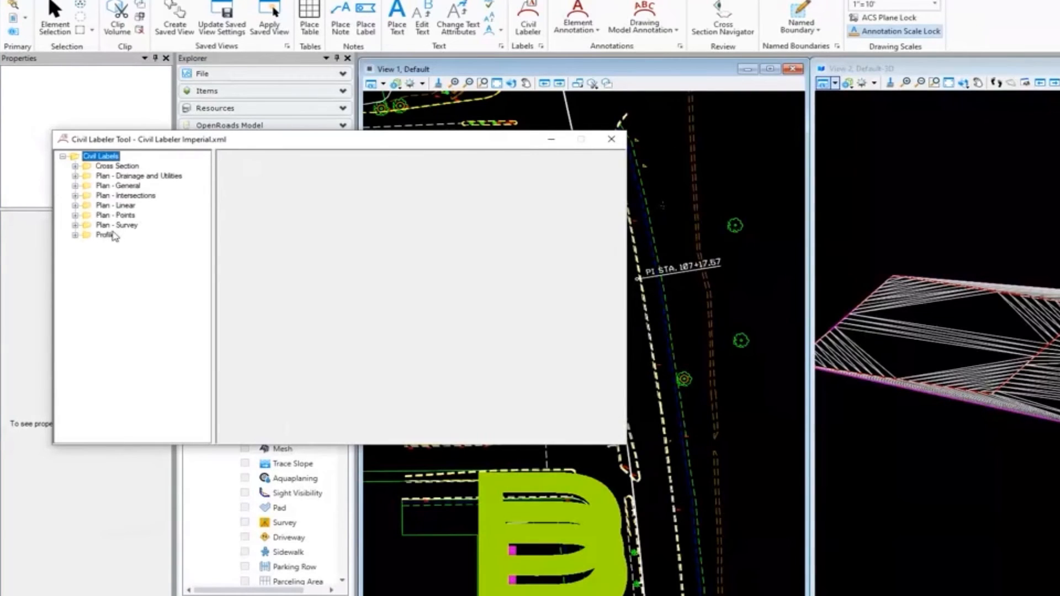
Choose the Coordinates label under Civil Labels > Plan - Points
{"action": "left_click", "coordinate": [116, 215]}
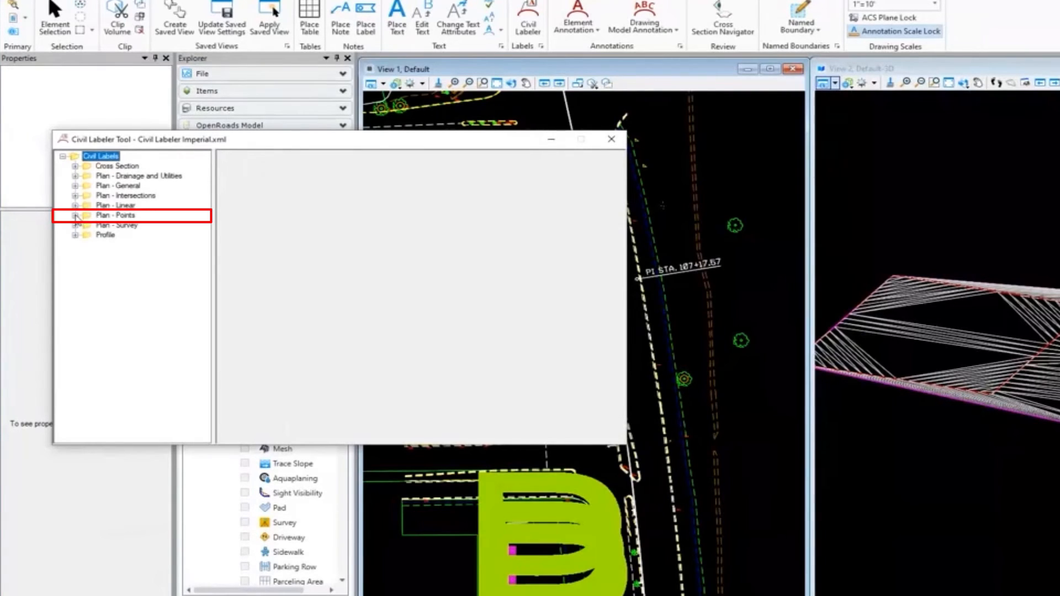
{"action": "left_click", "coordinate": [75, 215]}
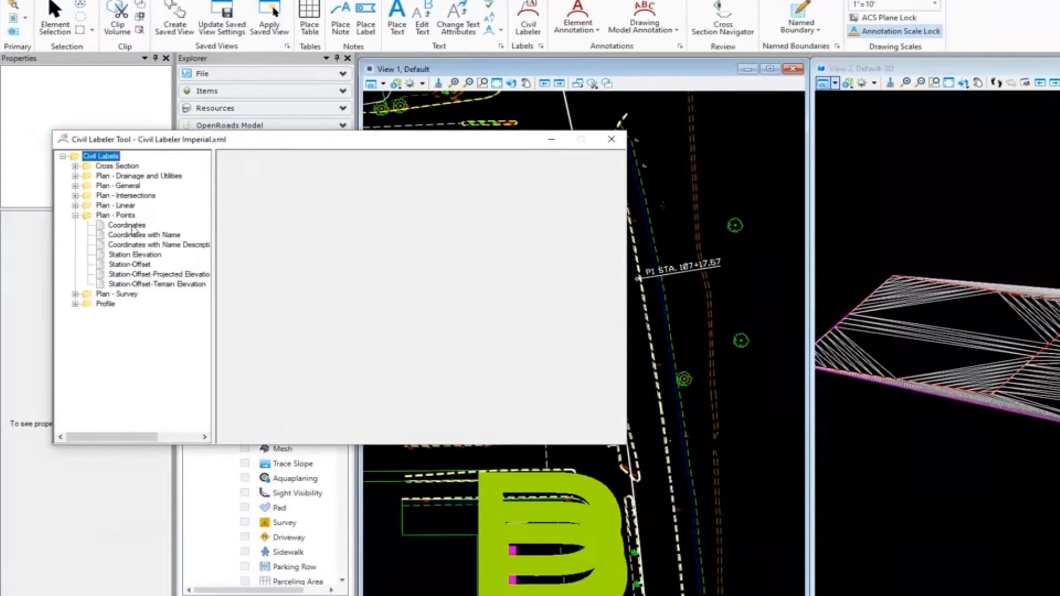
{"action": "left_click", "coordinate": [126, 224]}
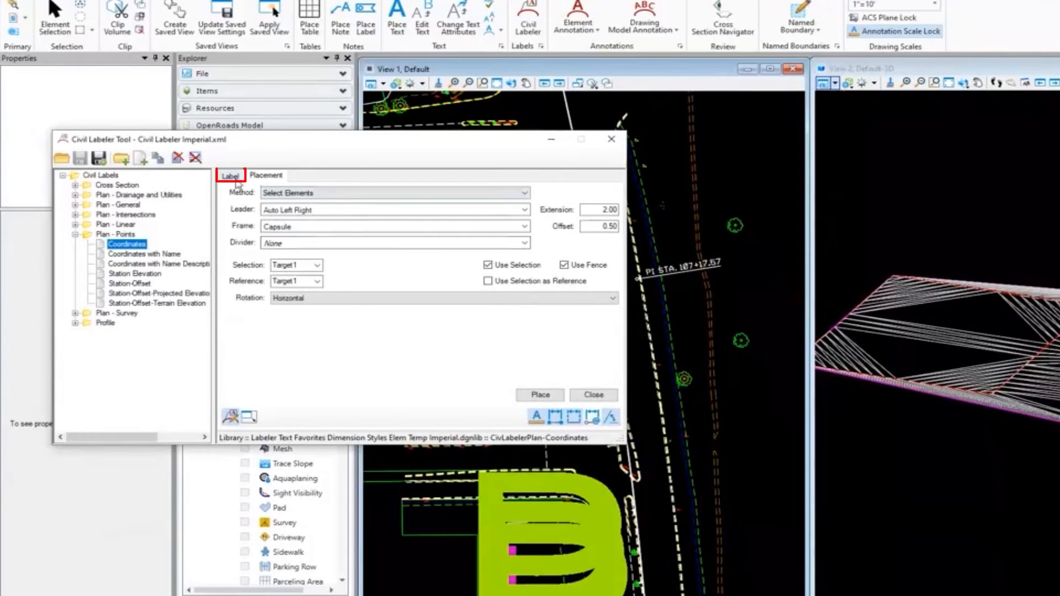
{"action": "left_click", "coordinate": [230, 175]}
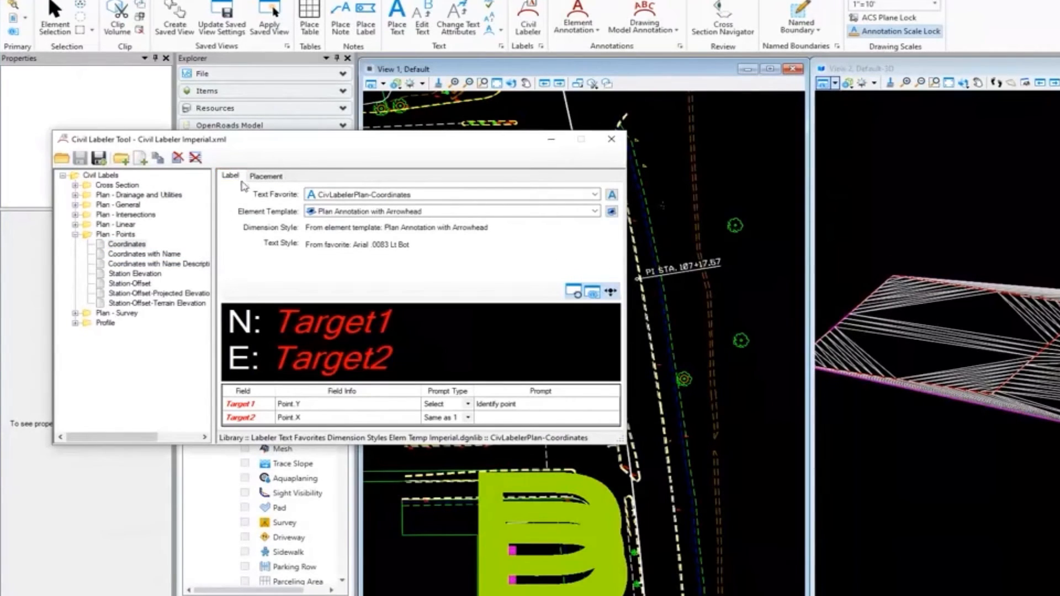
{"action": "mouse_move", "coordinate": [301, 273]}
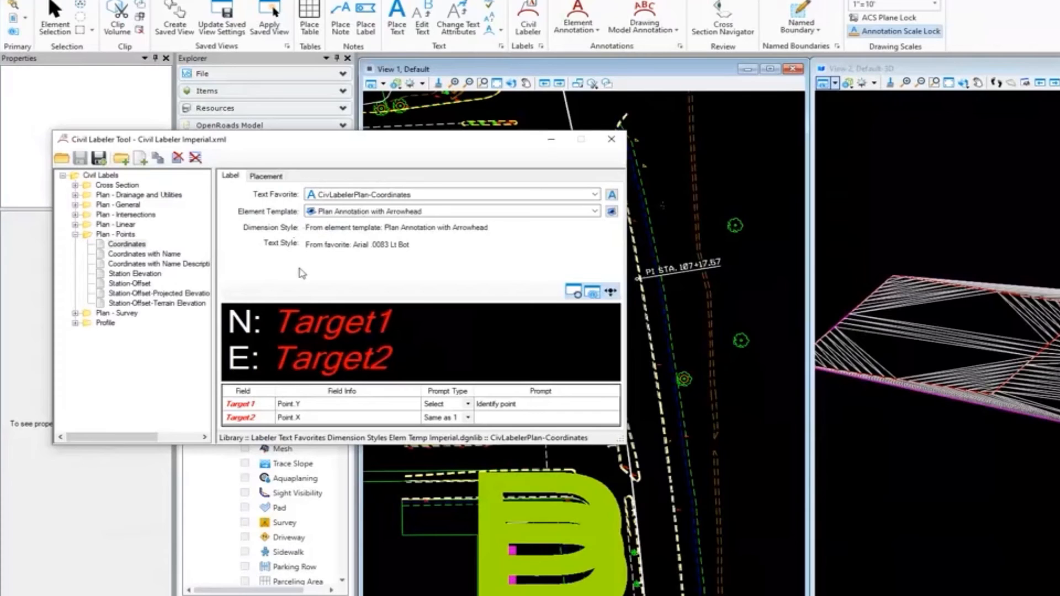
{"action": "mouse_move", "coordinate": [246, 372]}
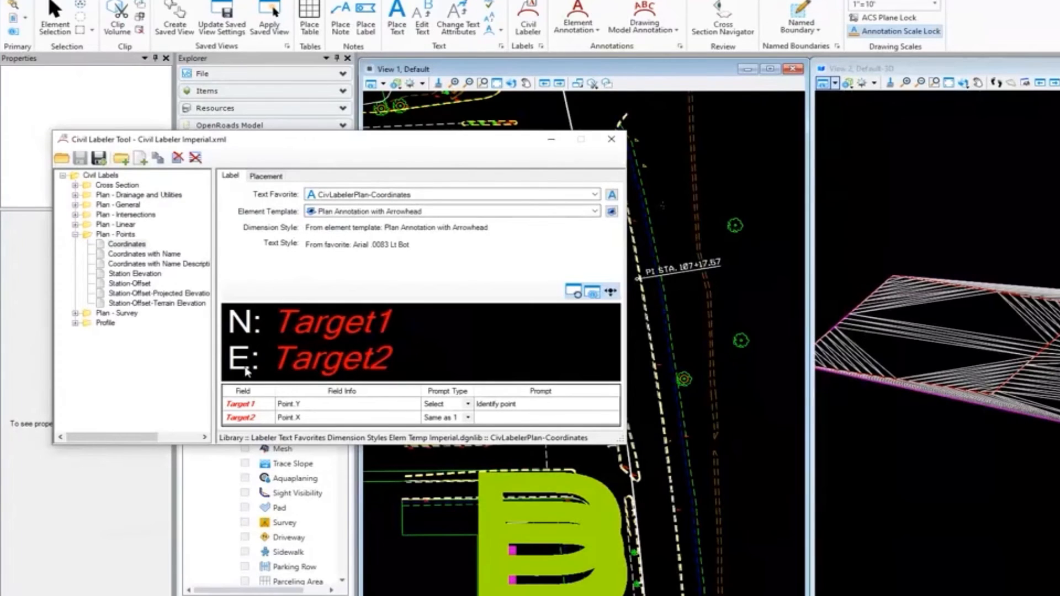
{"action": "mouse_move", "coordinate": [327, 329]}
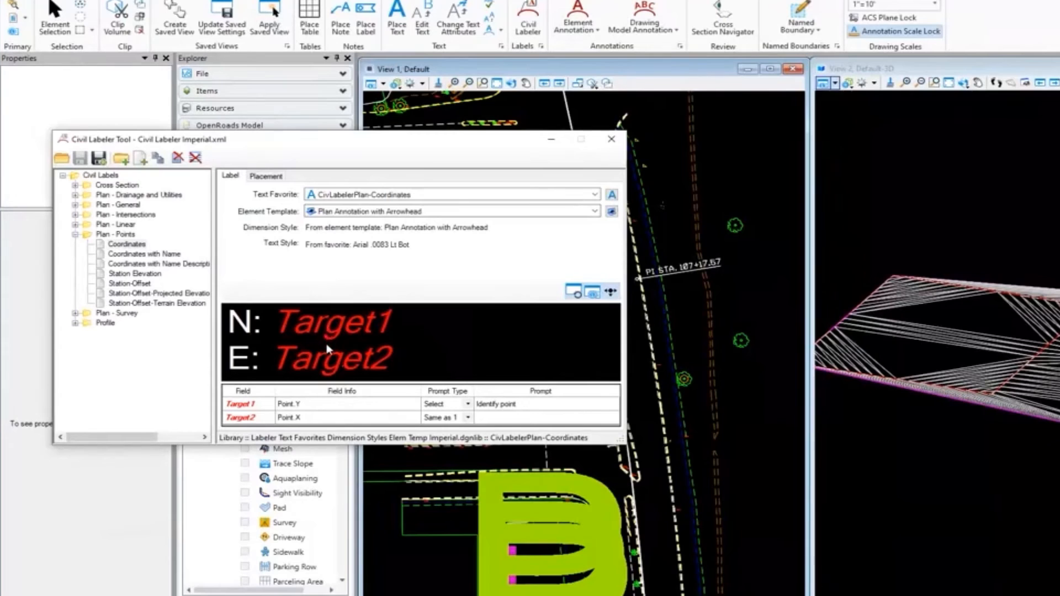
{"action": "mouse_move", "coordinate": [162, 267]}
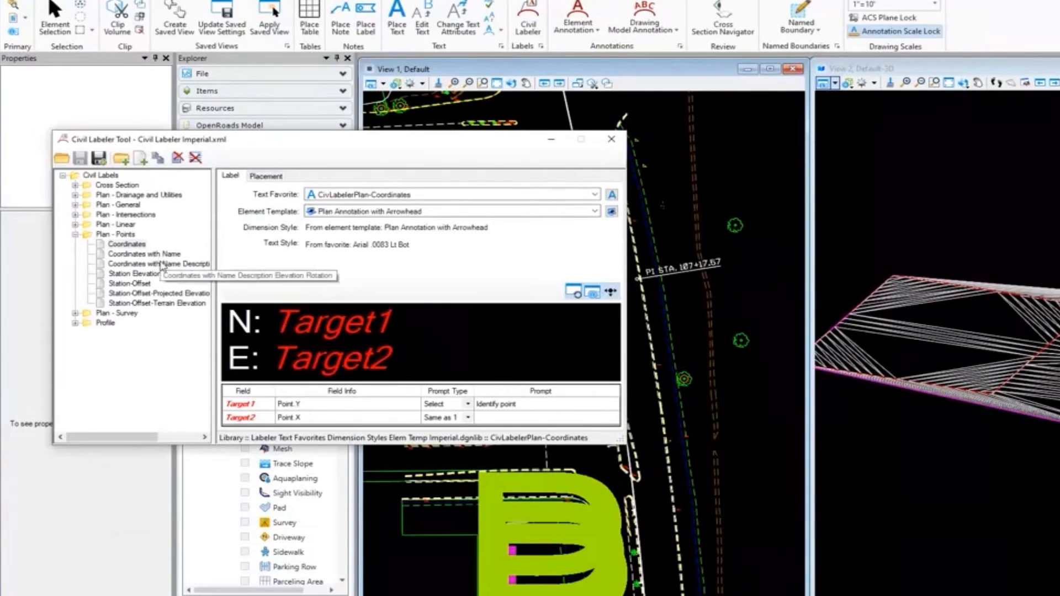
{"action": "mouse_move", "coordinate": [283, 295]}
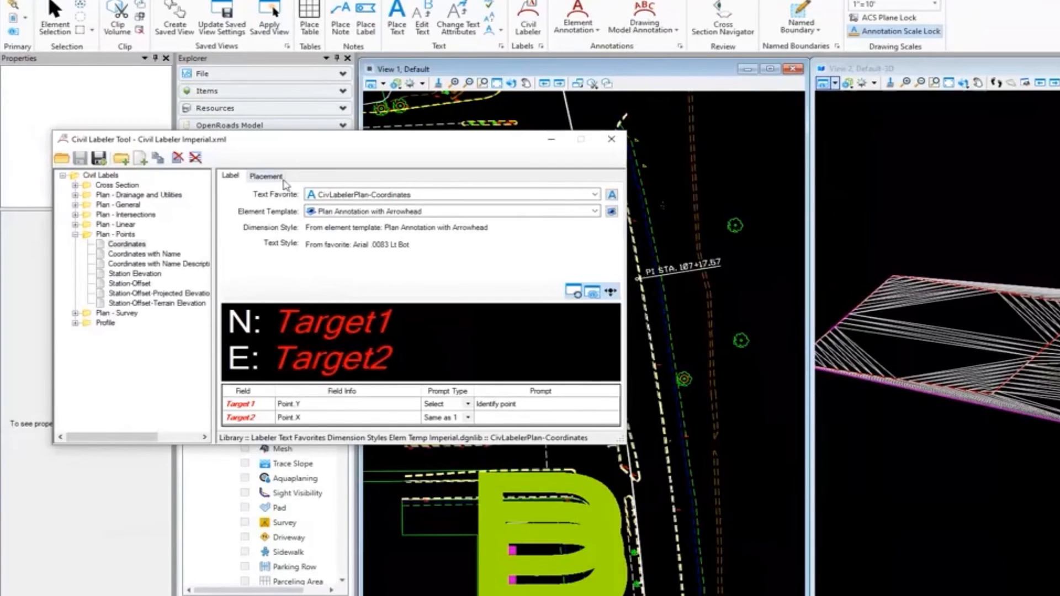
{"action": "left_click", "coordinate": [263, 175]}
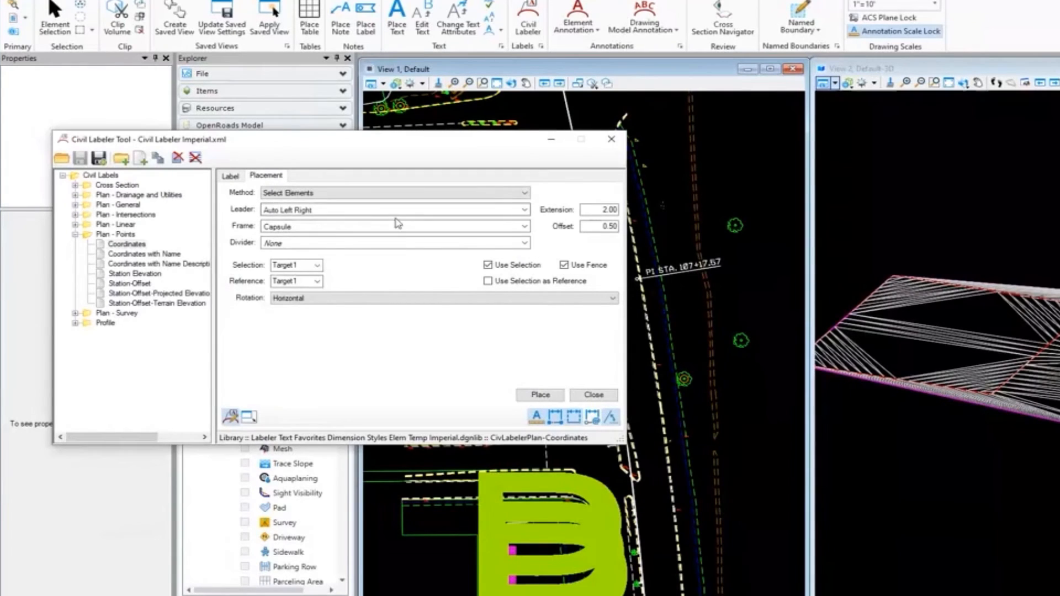
Set the label Frame to Capsule, then close the labeler and answer the save-changes prompt
{"action": "left_click", "coordinate": [525, 227]}
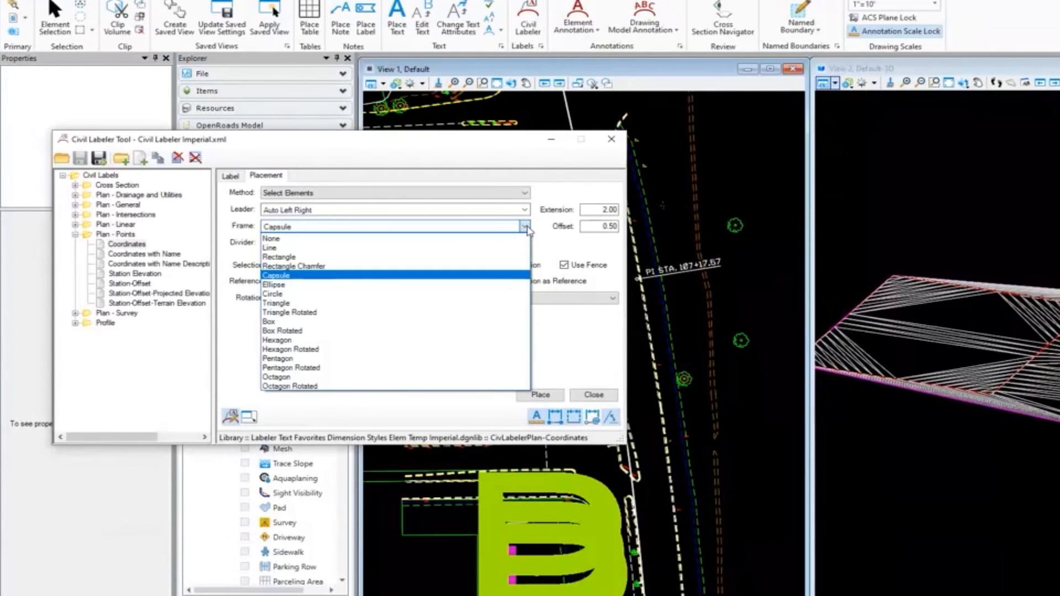
{"action": "mouse_move", "coordinate": [297, 283]}
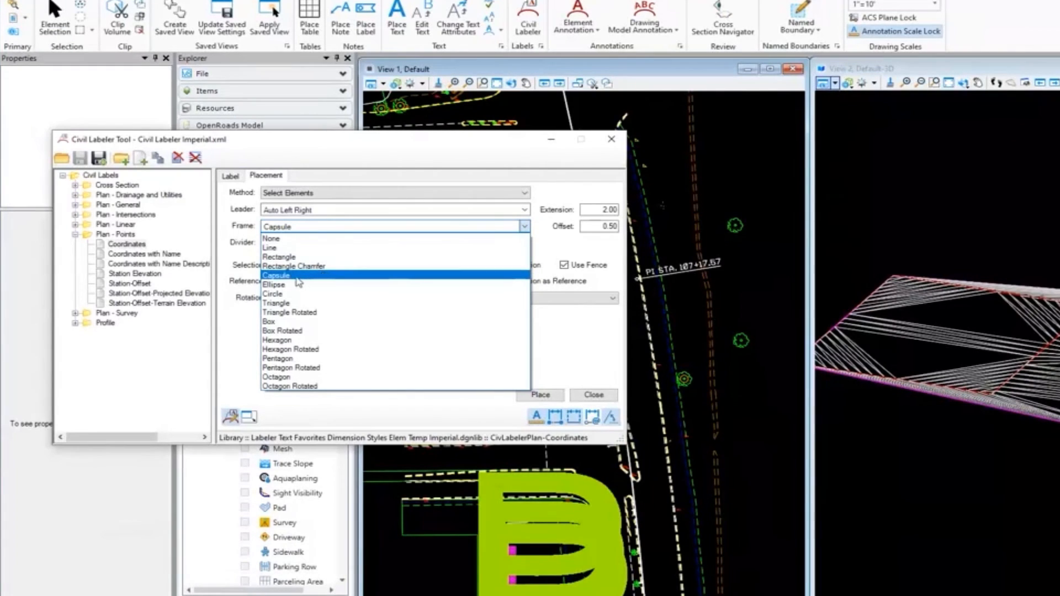
{"action": "left_click", "coordinate": [275, 275]}
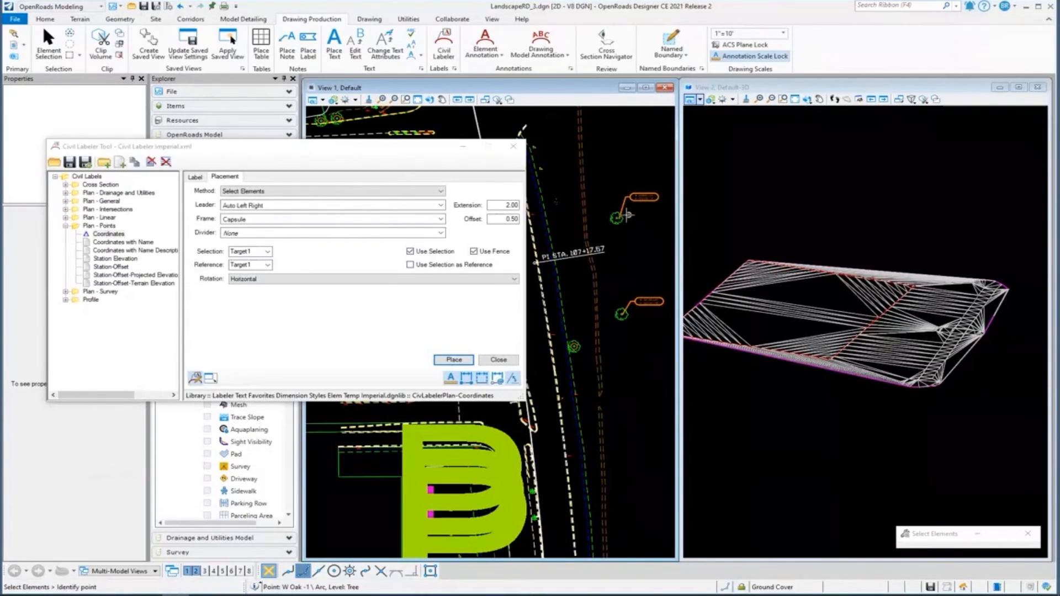
{"action": "left_click", "coordinate": [498, 359]}
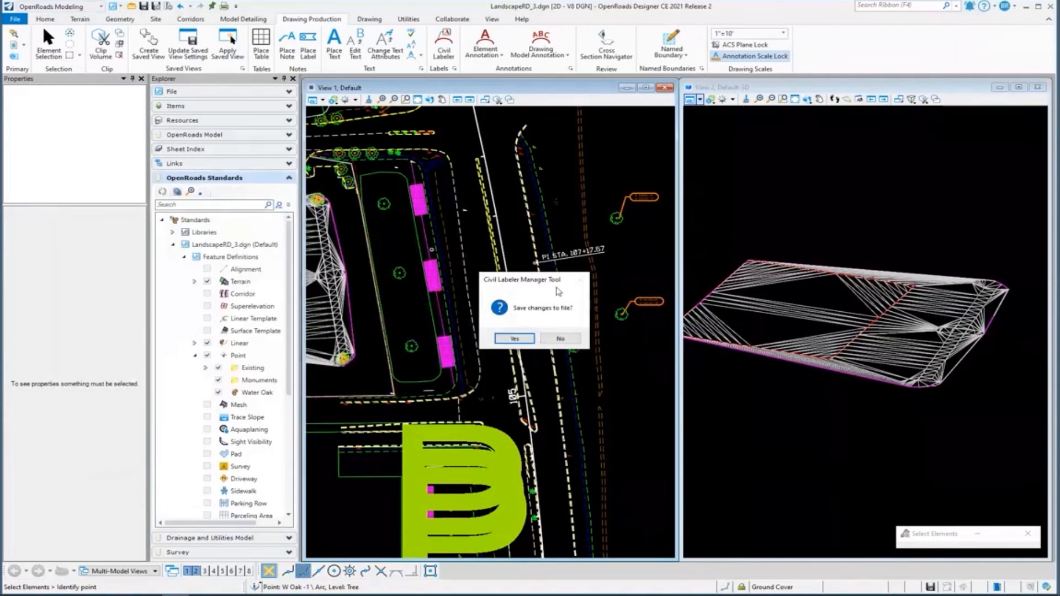
{"action": "left_click", "coordinate": [559, 338]}
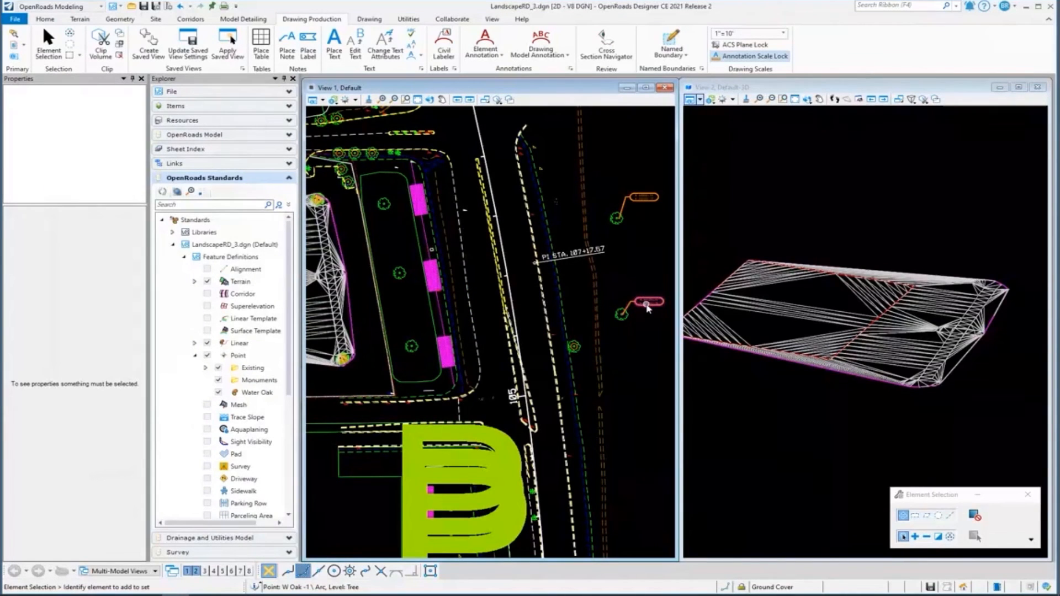